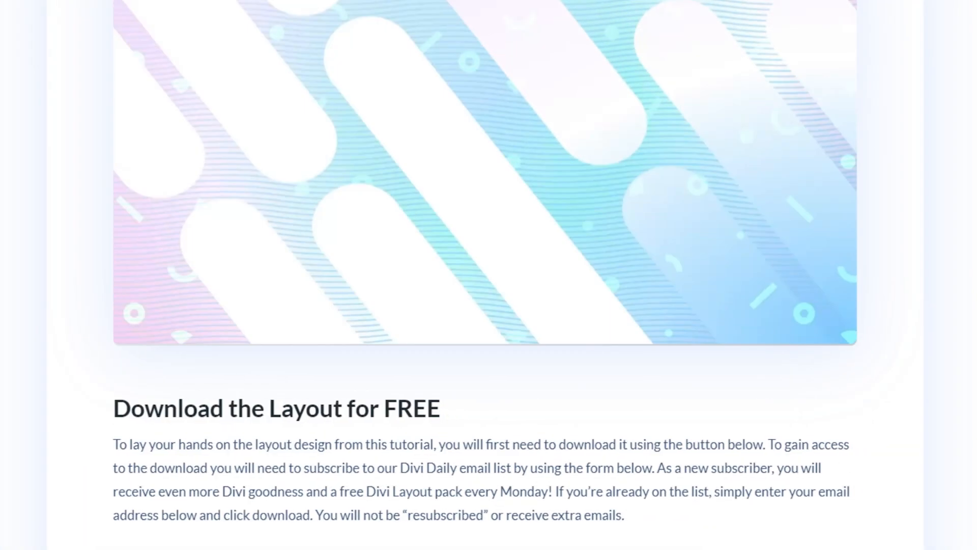
- Scroll down past the finished-design preview to reach the blank page for building
{"action": "scroll", "scroll_direction": "down", "scroll_amount": 3}
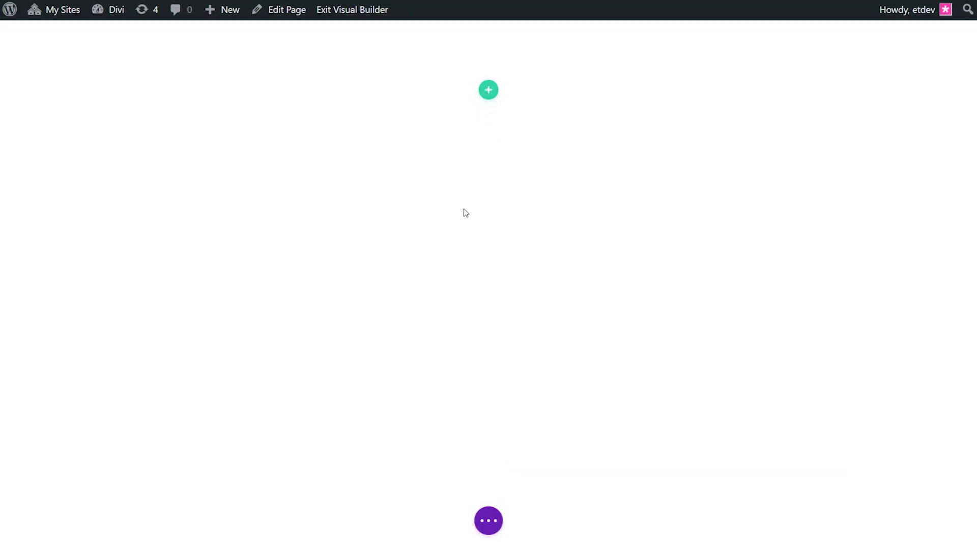
- Add an empty one-column row to the section and duplicate it, adding no modules
{"action": "left_click", "coordinate": [488, 90]}
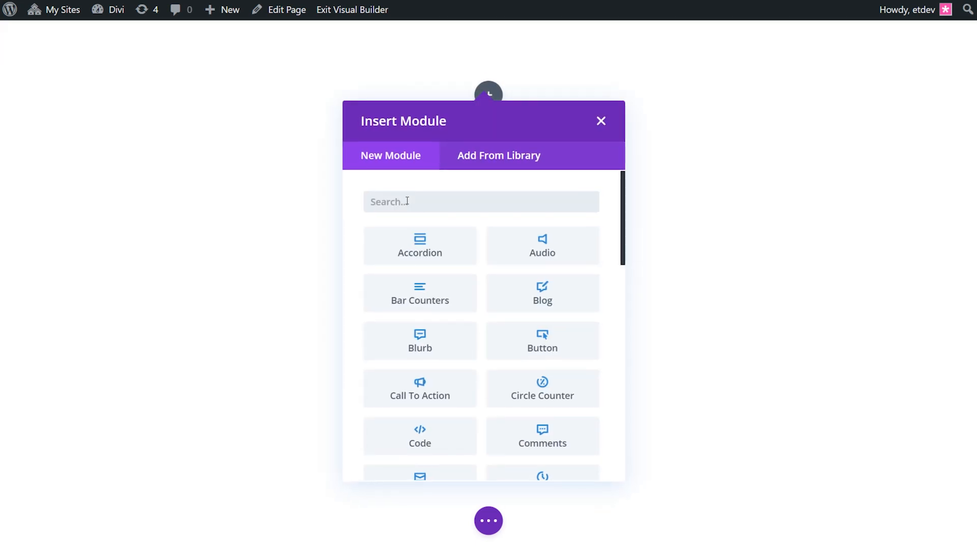
{"action": "left_click", "coordinate": [601, 120]}
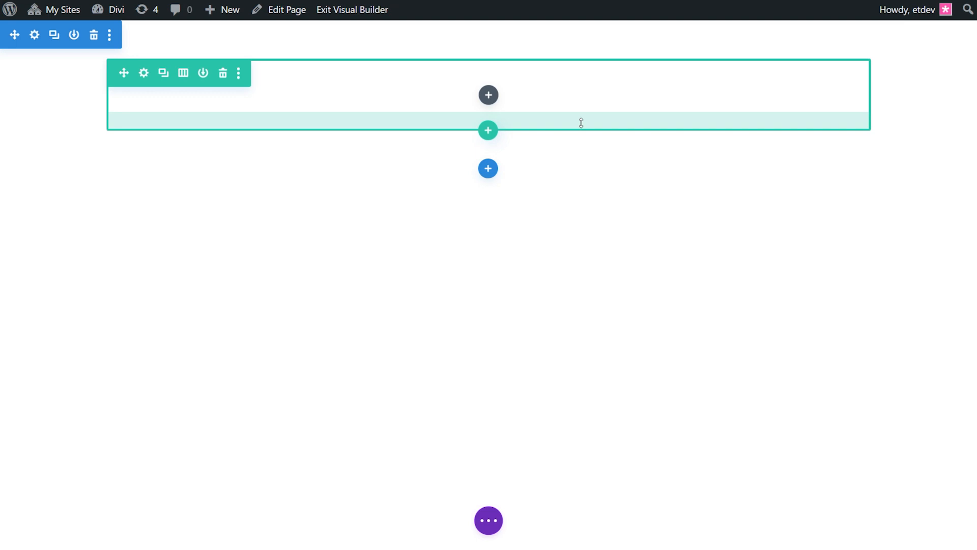
{"action": "mouse_move", "coordinate": [331, 101]}
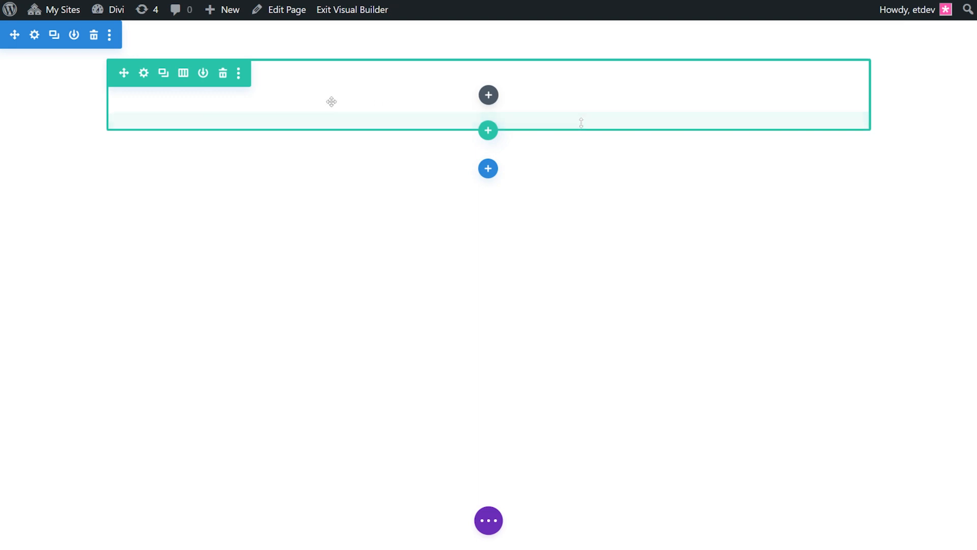
{"action": "left_click", "coordinate": [163, 73]}
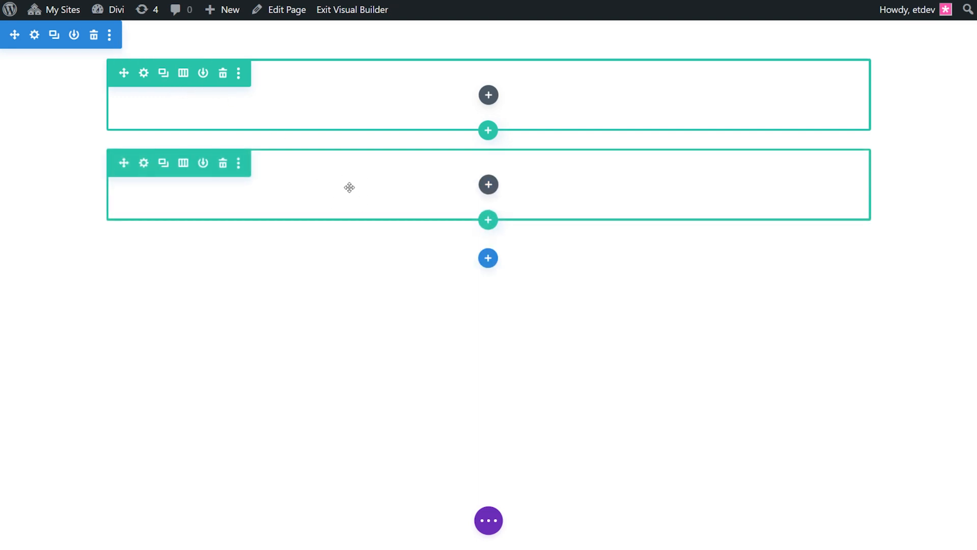
{"action": "mouse_move", "coordinate": [344, 191]}
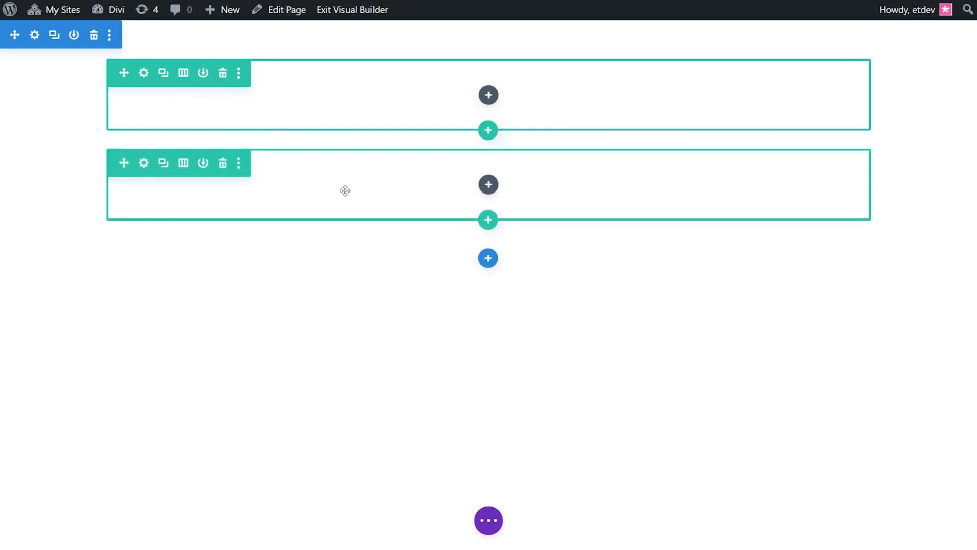
{"action": "mouse_move", "coordinate": [382, 130]}
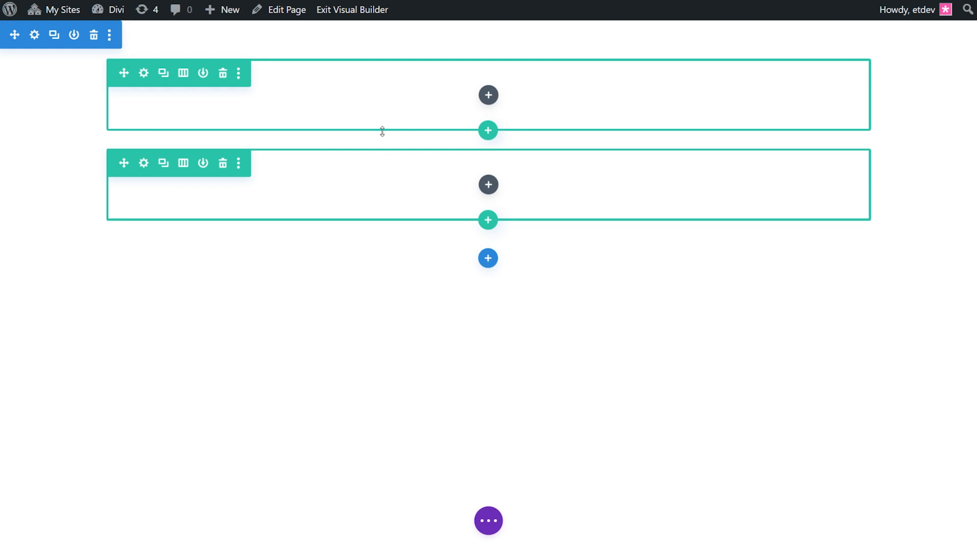
{"action": "mouse_move", "coordinate": [290, 149]}
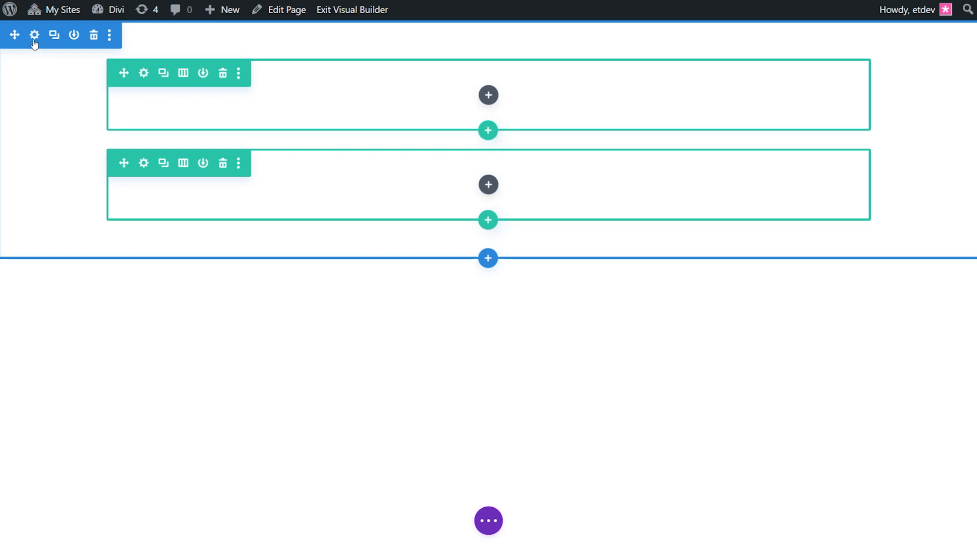
- Set the section's Min Height to 70vh and its top and bottom padding to 0px
{"action": "left_click", "coordinate": [35, 34]}
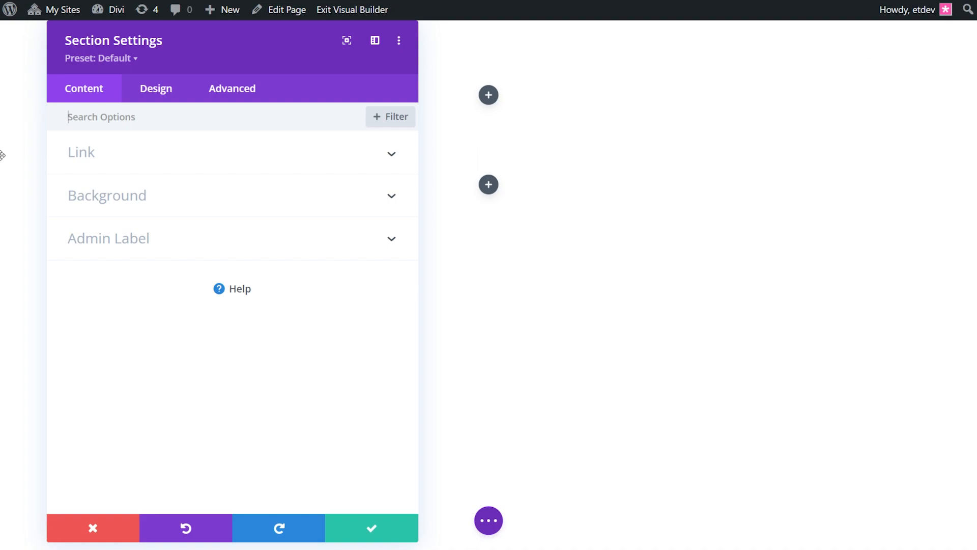
{"action": "left_click", "coordinate": [156, 88]}
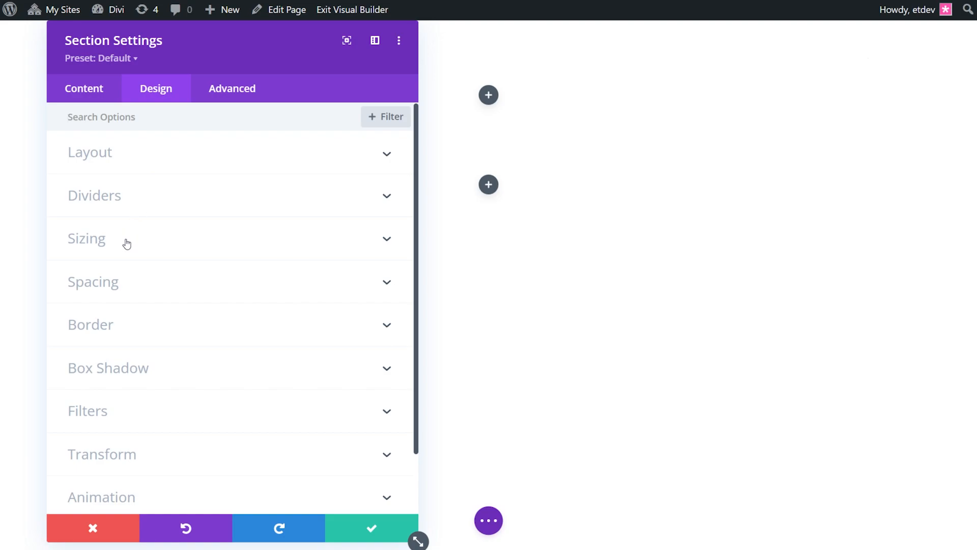
{"action": "left_click", "coordinate": [87, 238]}
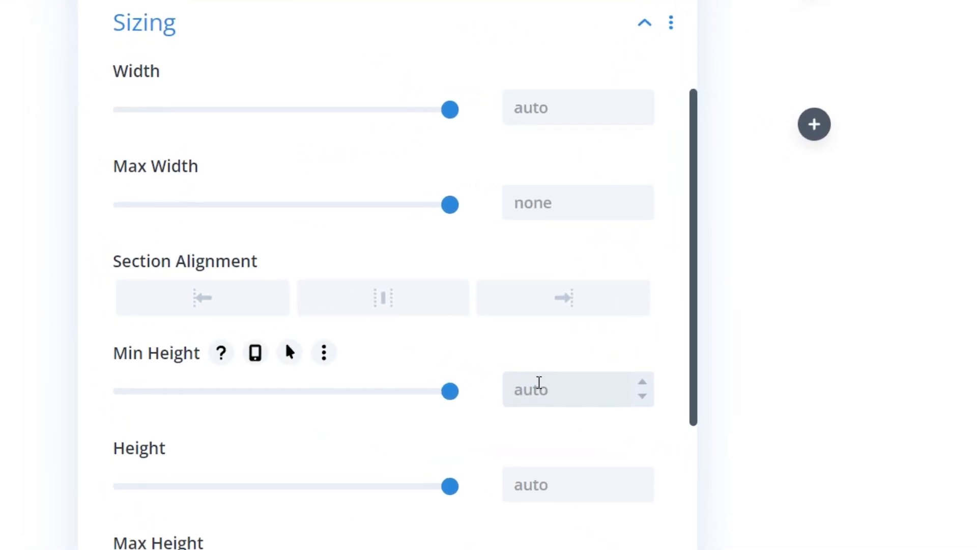
{"action": "type", "text": "70vh"}
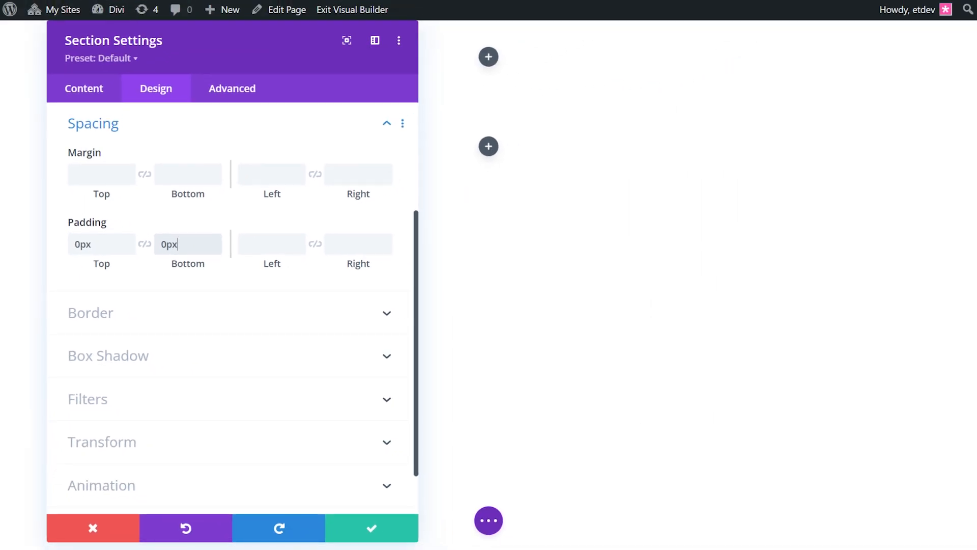
{"action": "left_click", "coordinate": [83, 88]}
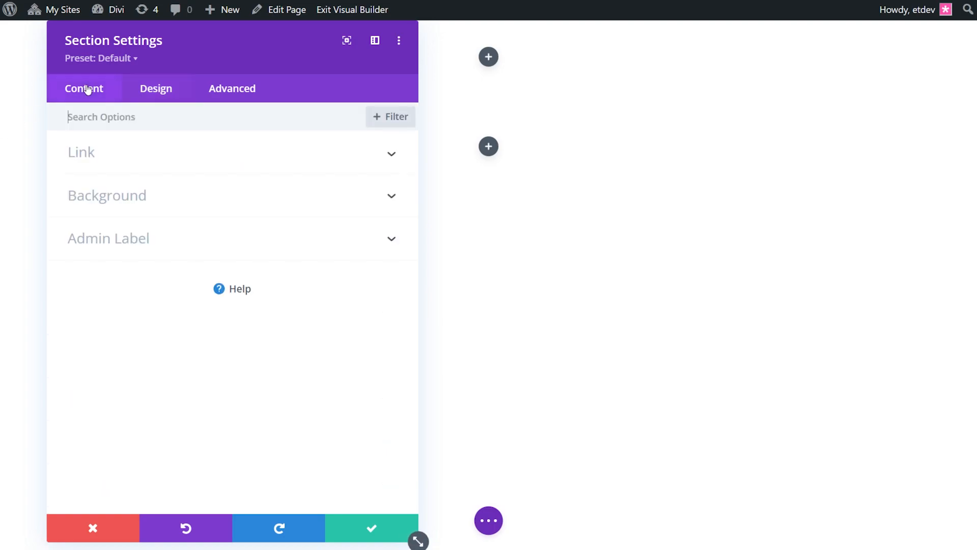
- Give the section a four-stop gradient: light blue, aqua at 32%, white at 64%, then pink, with a non-linear type
{"action": "left_click", "coordinate": [107, 195]}
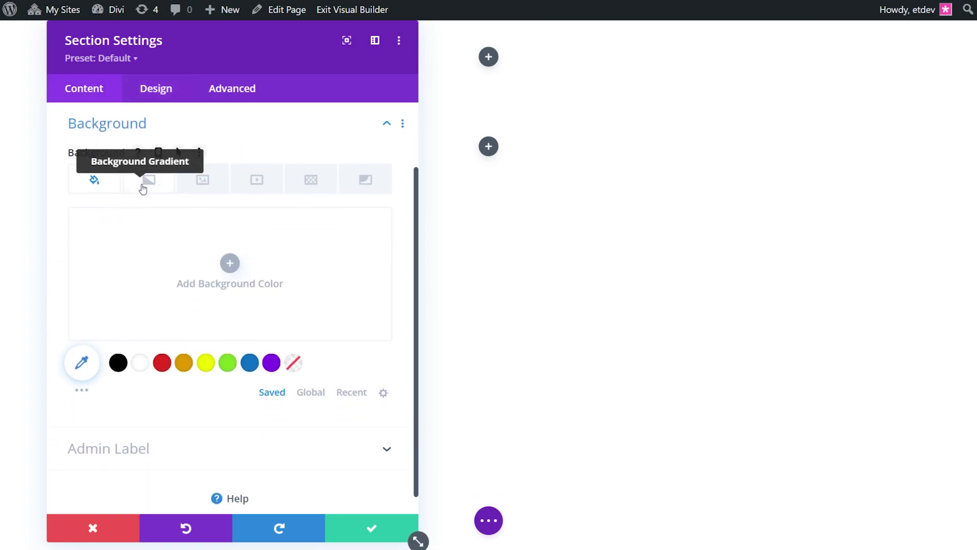
{"action": "left_click", "coordinate": [149, 181]}
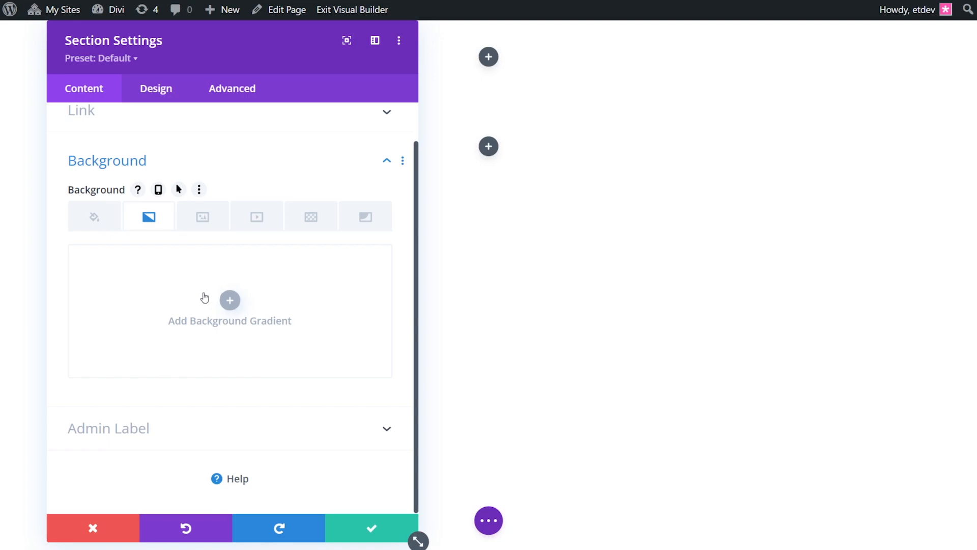
{"action": "left_click", "coordinate": [230, 300]}
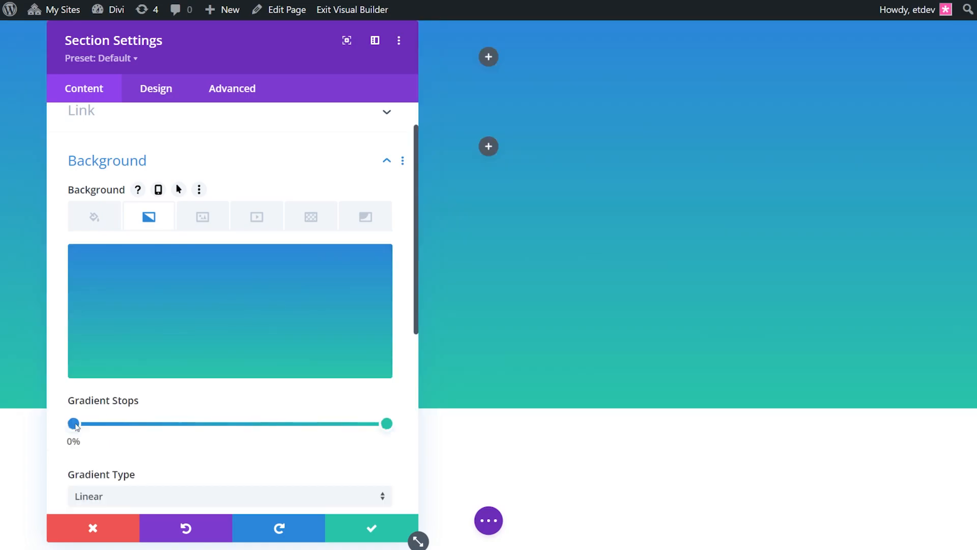
{"action": "left_click", "coordinate": [71, 423]}
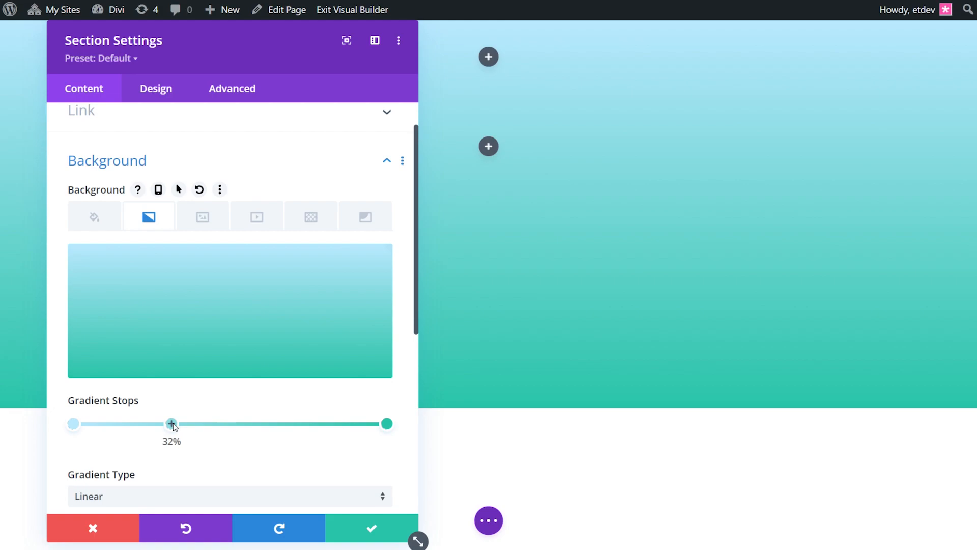
{"action": "left_click", "coordinate": [171, 424]}
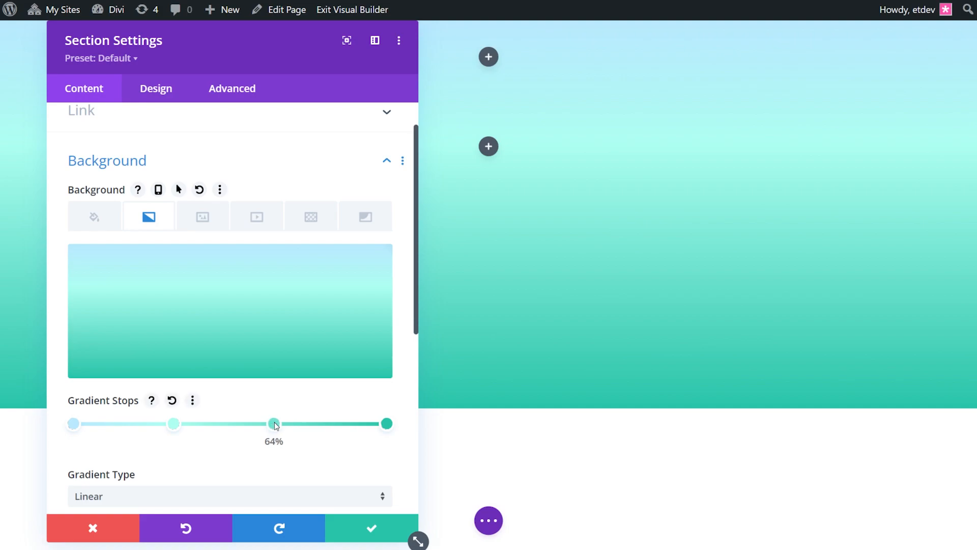
{"action": "left_click", "coordinate": [273, 422]}
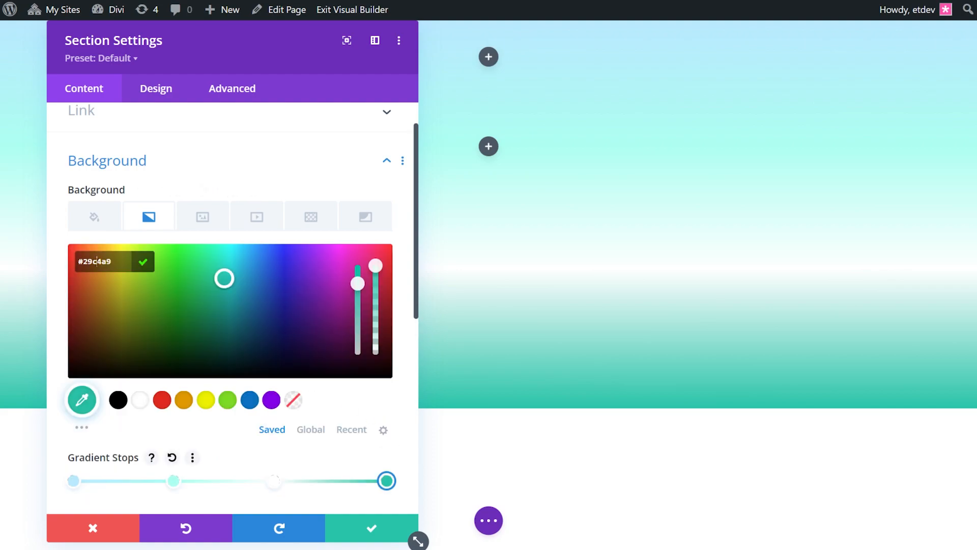
{"action": "type", "text": "#f"}
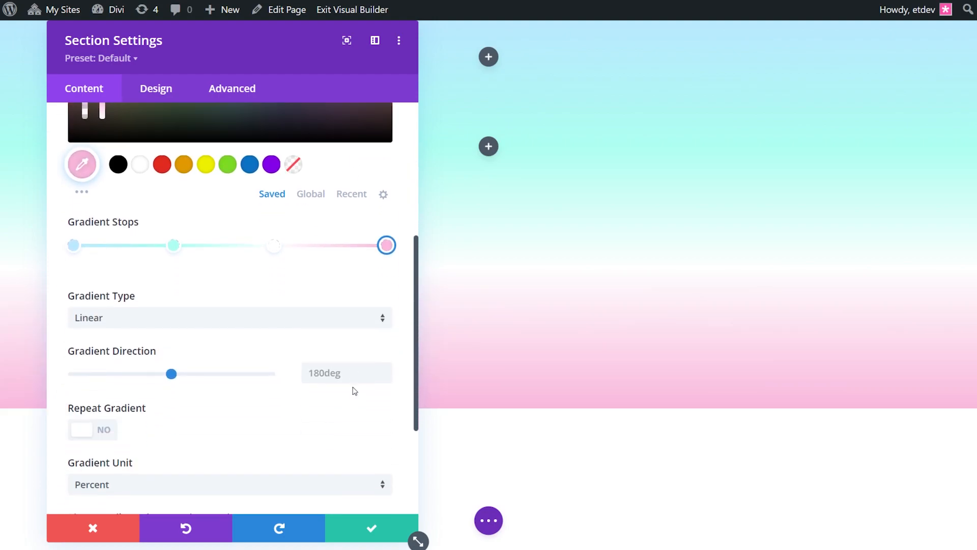
{"action": "scroll", "scroll_direction": "down", "scroll_amount": 3}
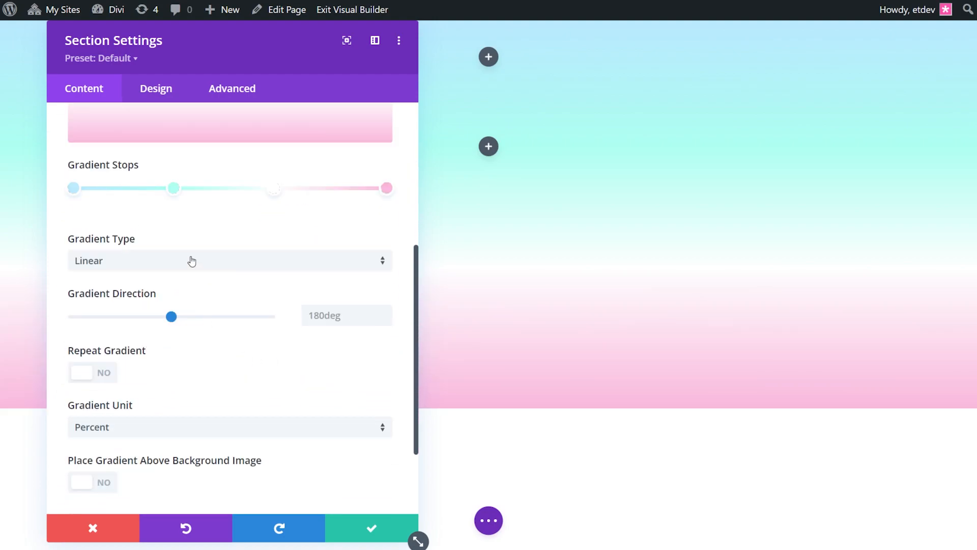
{"action": "left_click", "coordinate": [230, 260]}
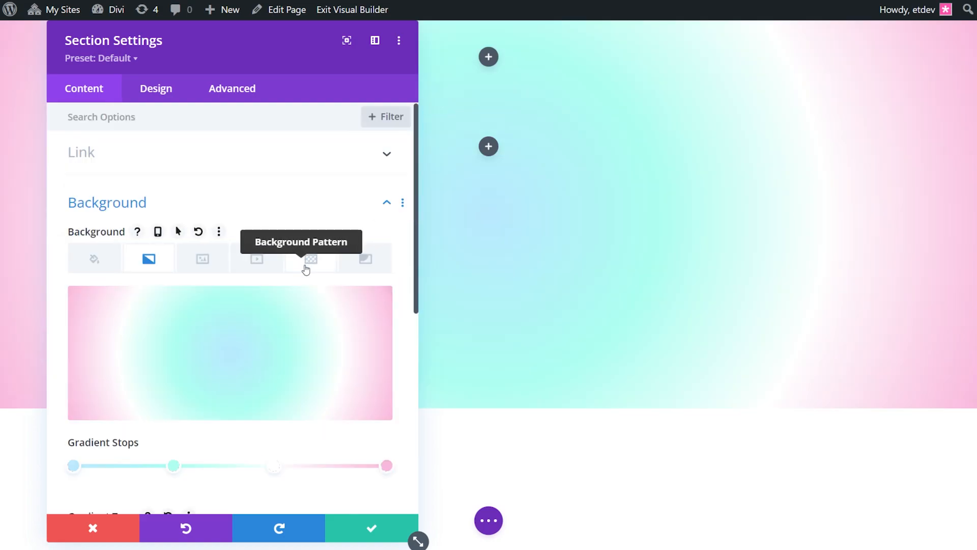
- Overlay a light-blue Waves pattern on the section, custom sized 30vw wide and 10px high
{"action": "left_click", "coordinate": [310, 259]}
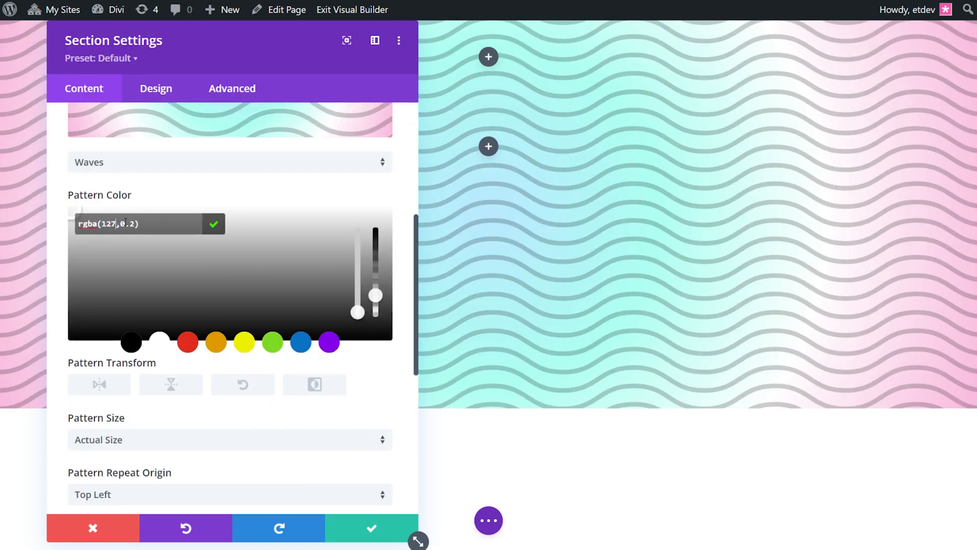
{"action": "type", "text": "296,"}
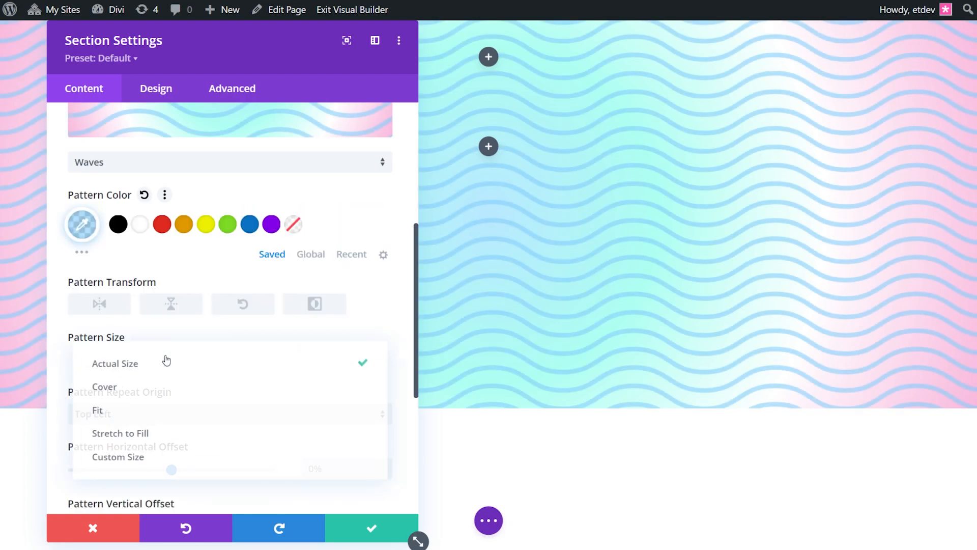
{"action": "left_click", "coordinate": [118, 457]}
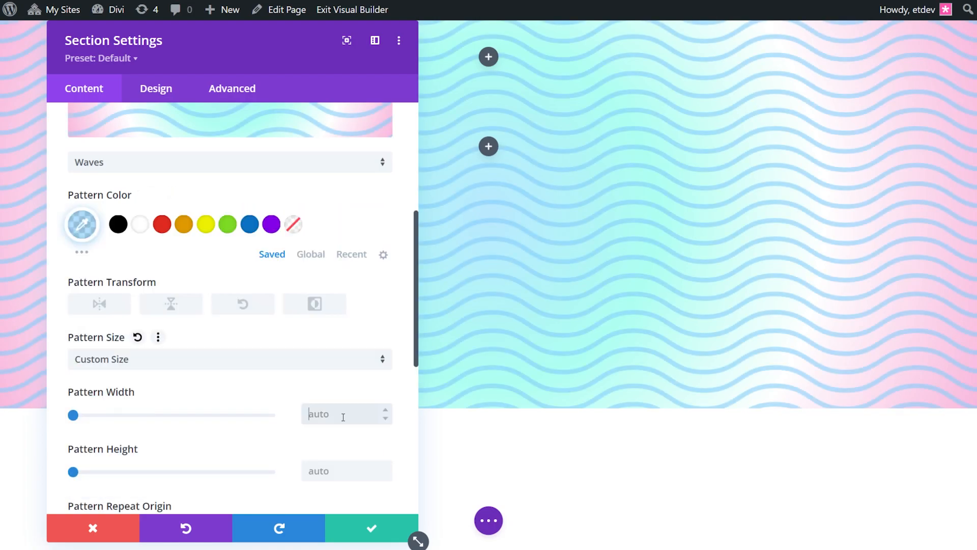
{"action": "type", "text": "30vw"}
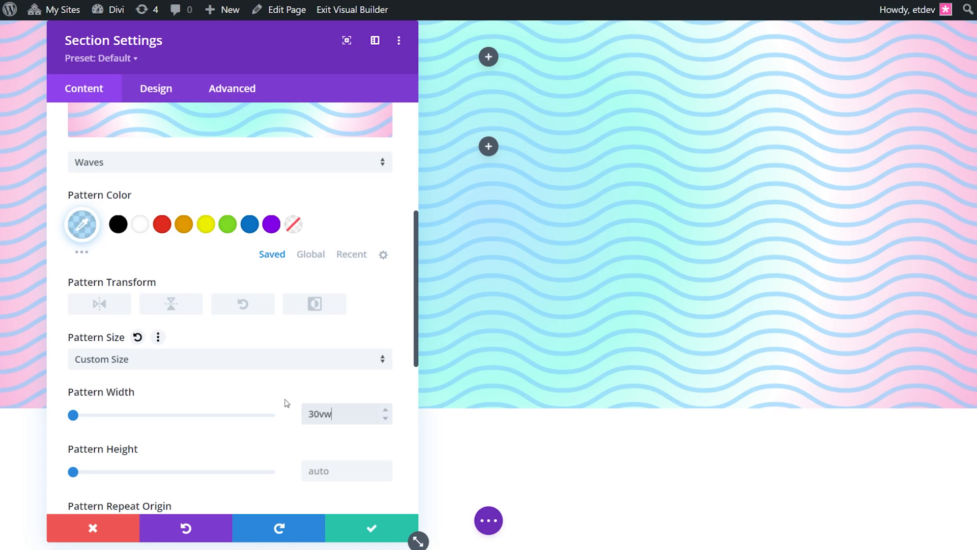
{"action": "type", "text": "10px"}
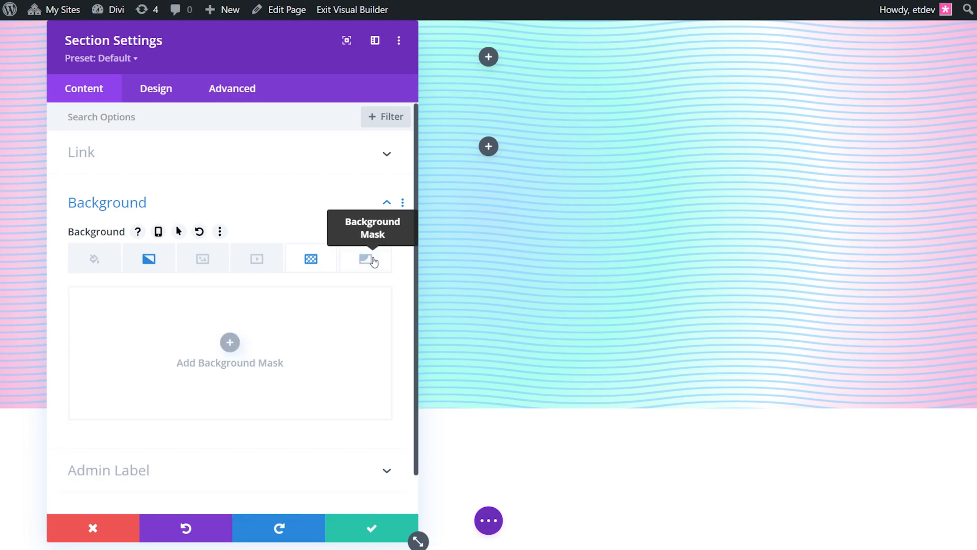
- Add a white Diagonal Pills mask, flipped vertically and inverted, then save the section settings
{"action": "left_click", "coordinate": [230, 342]}
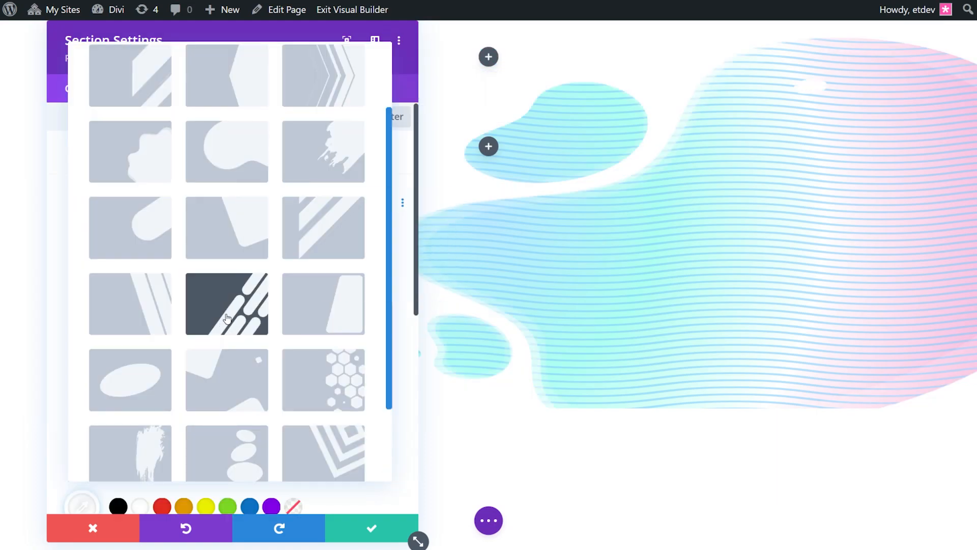
{"action": "left_click", "coordinate": [225, 303]}
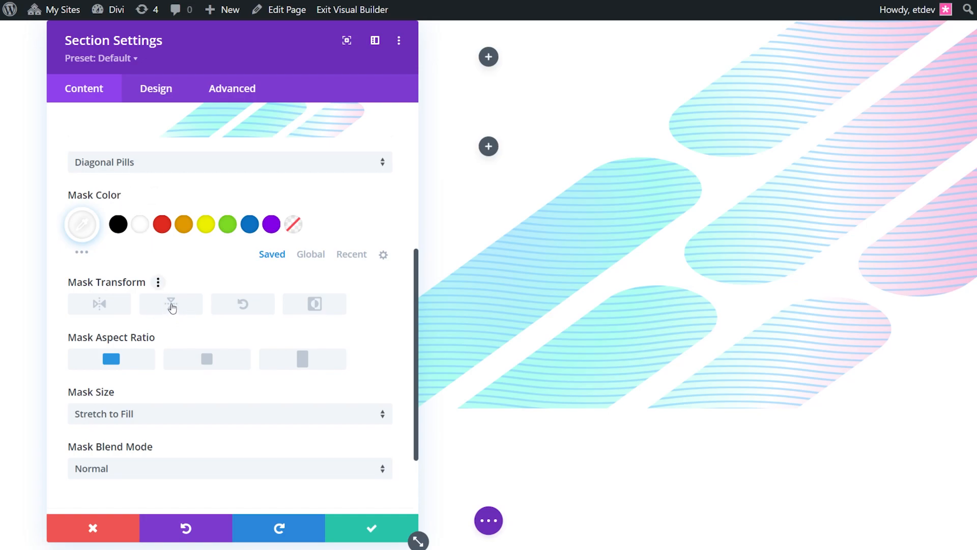
{"action": "left_click", "coordinate": [171, 303]}
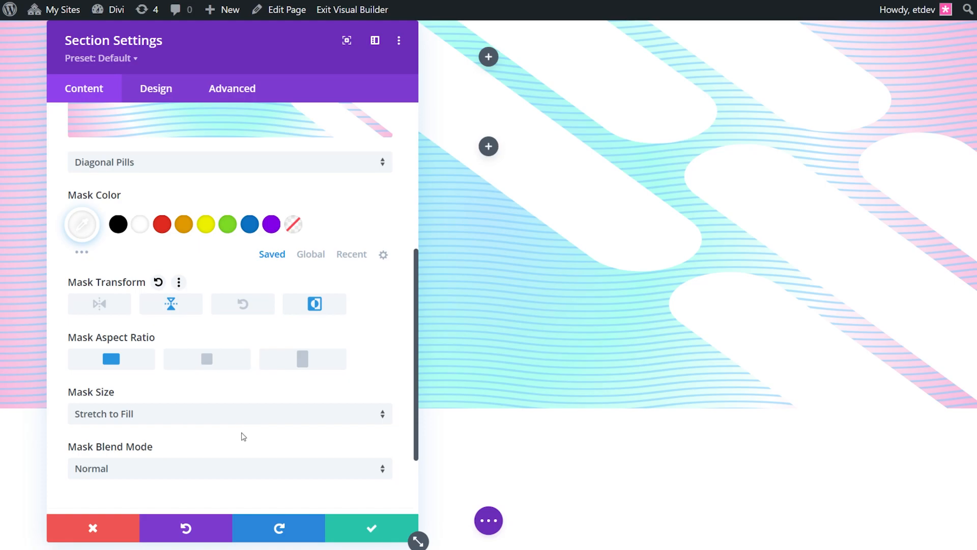
{"action": "left_click", "coordinate": [372, 528]}
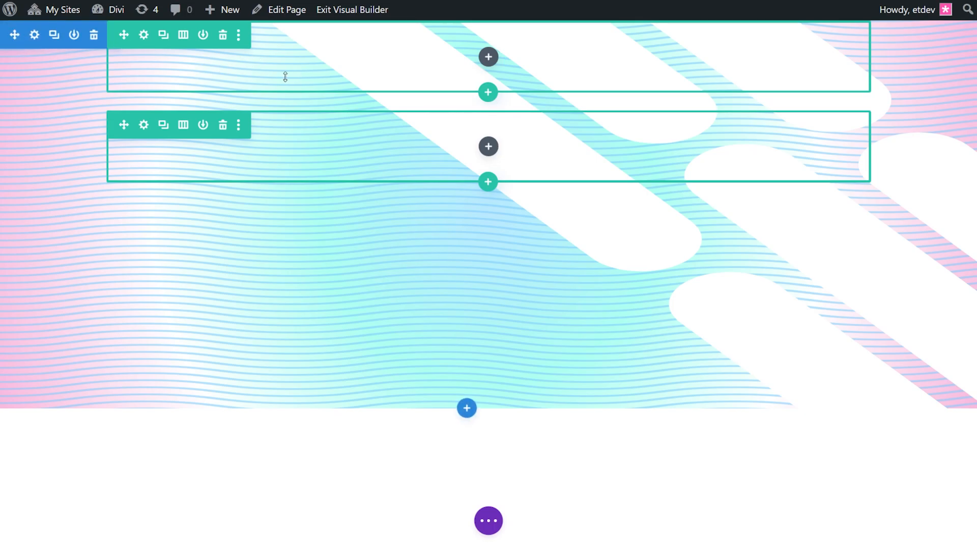
- Set the top row's Position to Absolute, anchored at the section's top left
{"action": "left_click", "coordinate": [146, 35]}
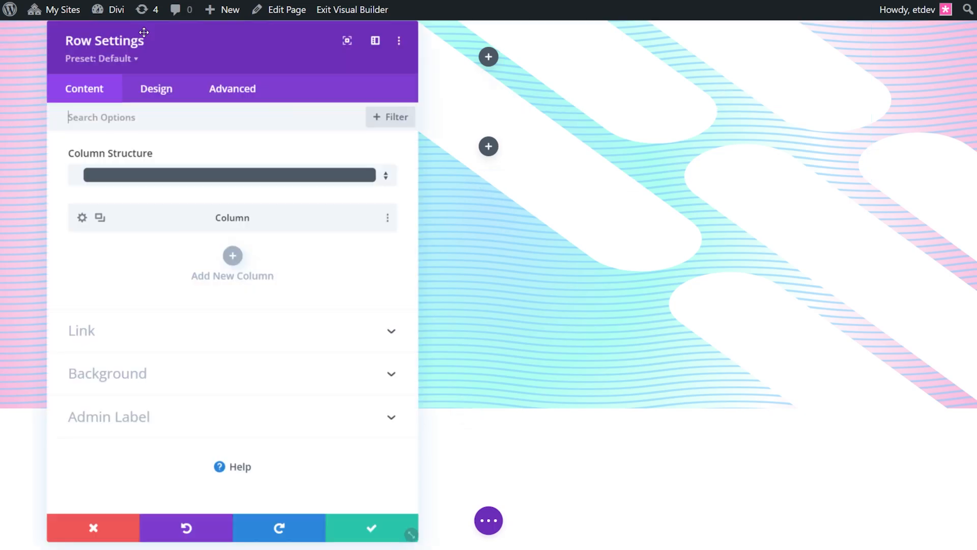
{"action": "left_click", "coordinate": [232, 87]}
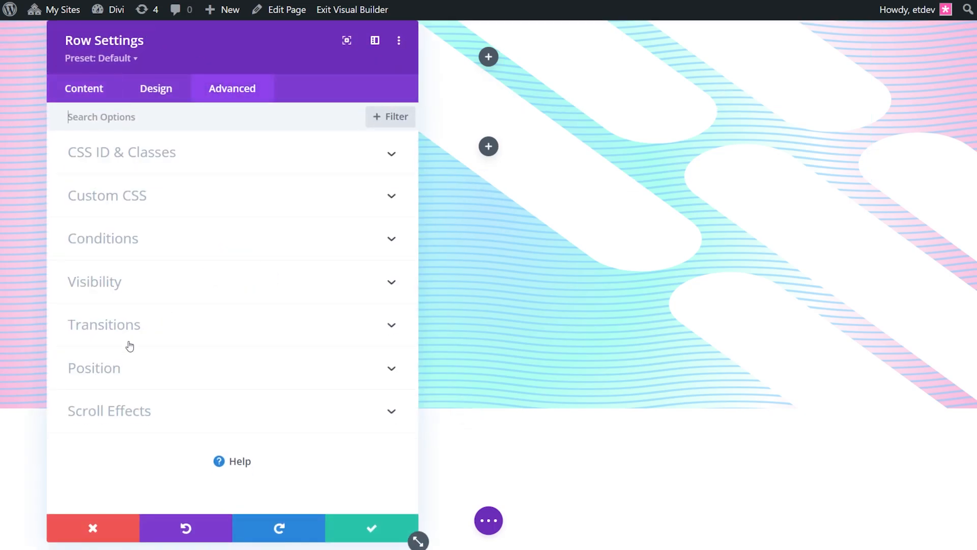
{"action": "left_click", "coordinate": [94, 369]}
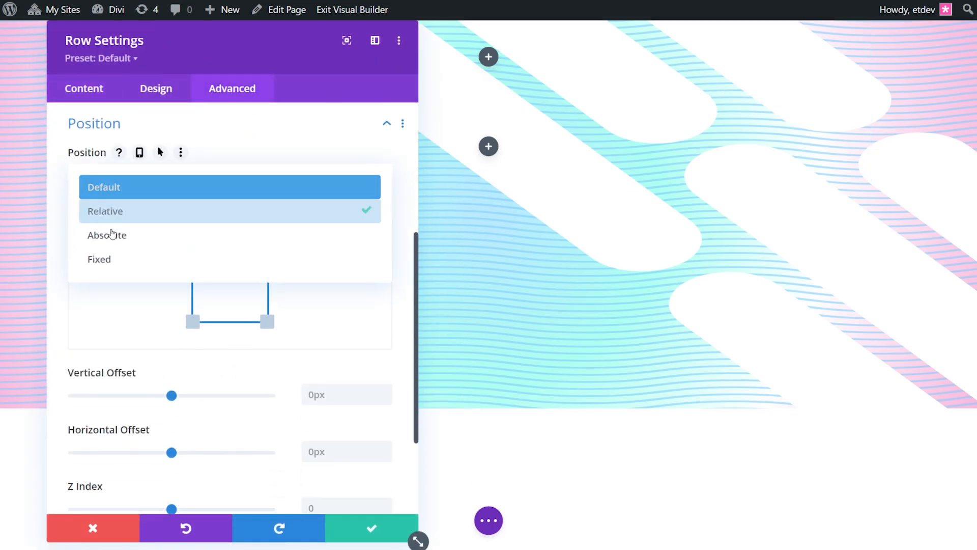
{"action": "left_click", "coordinate": [106, 235]}
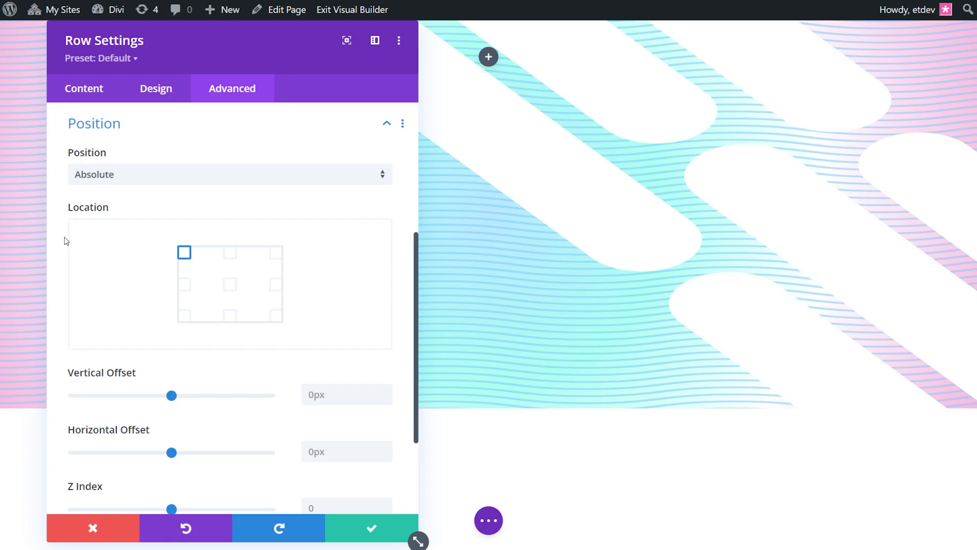
{"action": "left_click", "coordinate": [155, 87]}
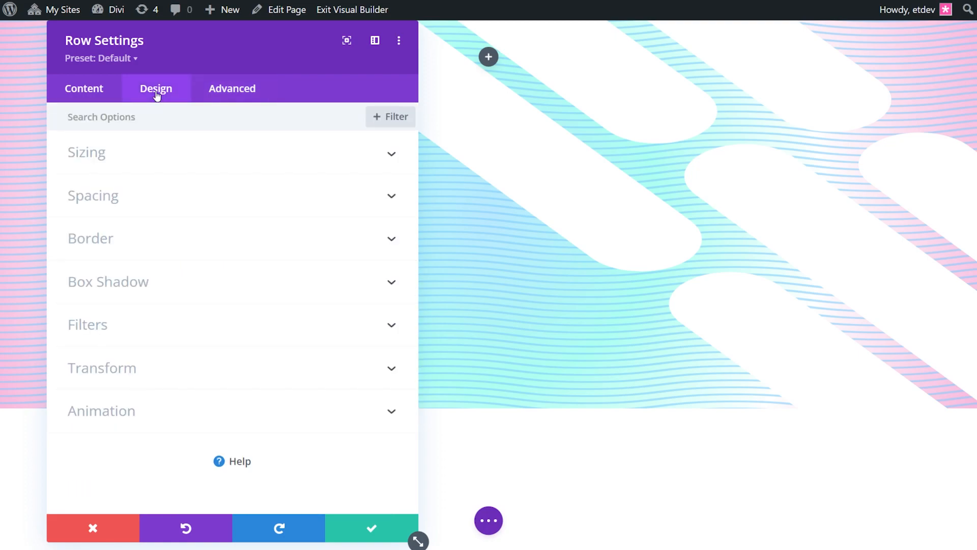
- Equalize column heights, set Width, Max Width and Height to 100%, and padding top/bottom to 0px
{"action": "left_click", "coordinate": [86, 151]}
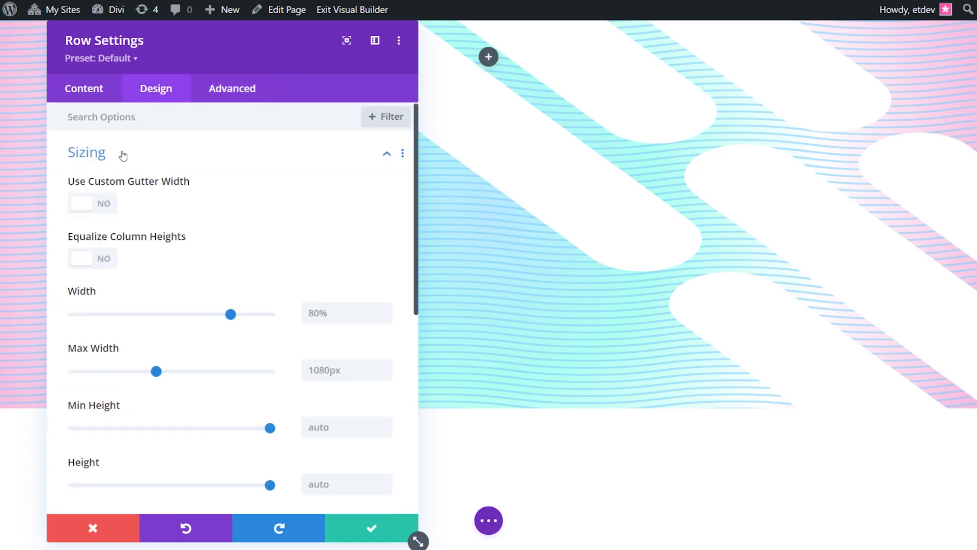
{"action": "mouse_move", "coordinate": [94, 263]}
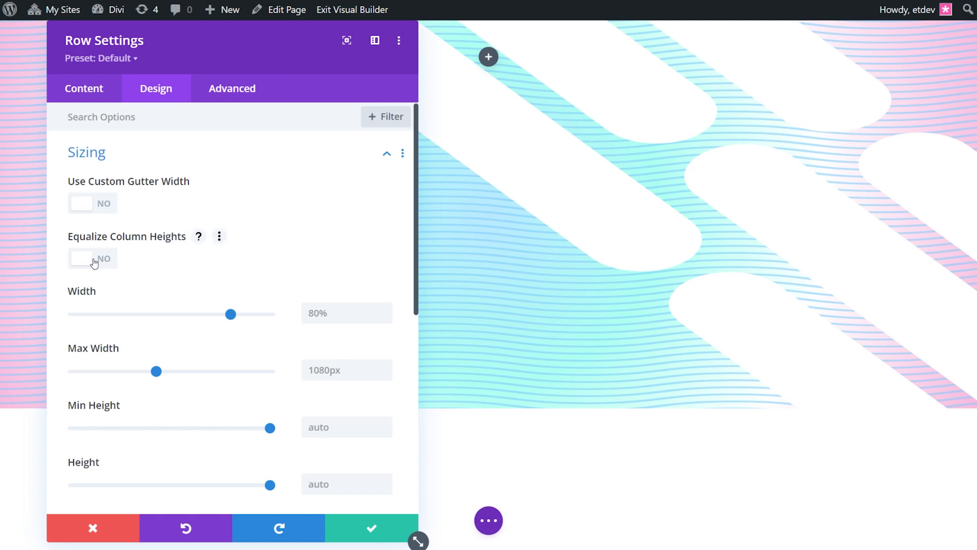
{"action": "left_click", "coordinate": [83, 258]}
{"action": "type", "text": "100"}
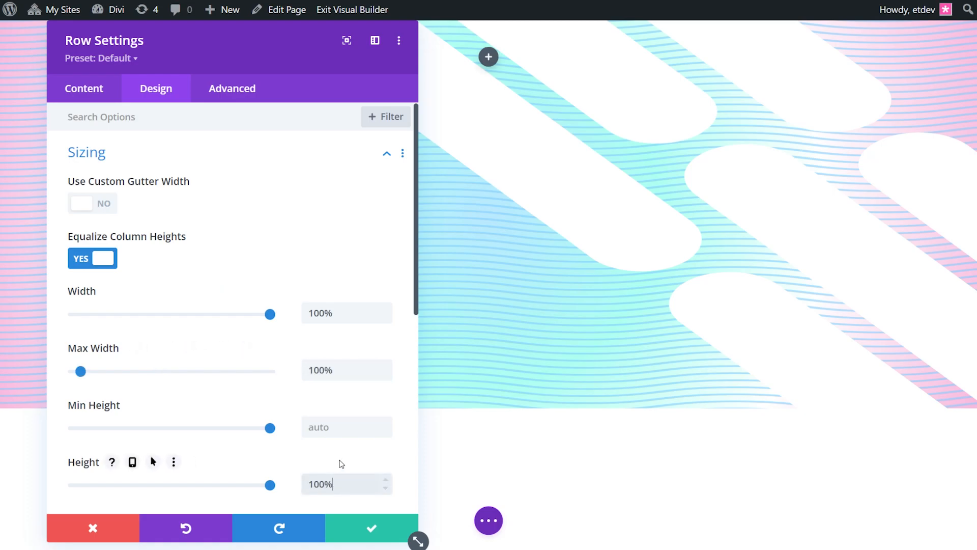
{"action": "scroll", "scroll_direction": "down", "scroll_amount": 3}
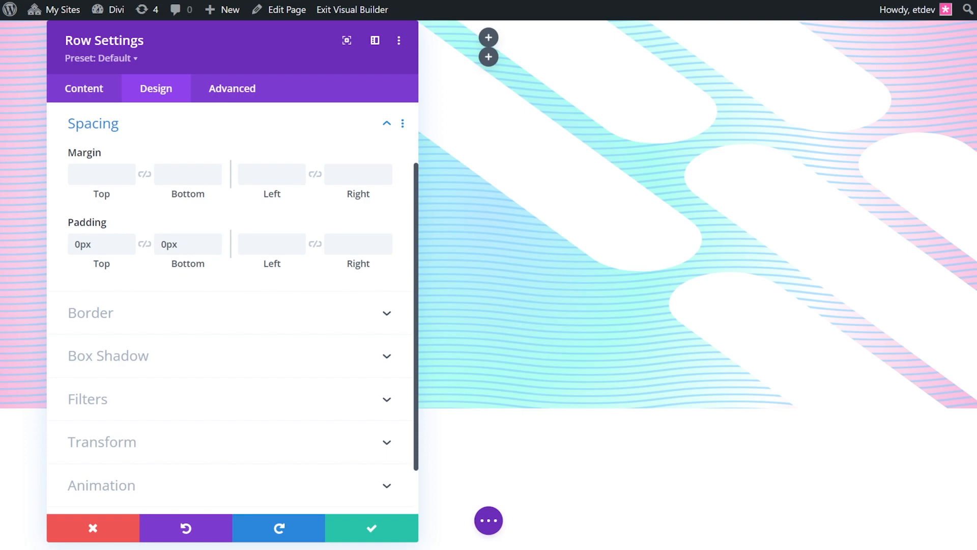
{"action": "left_click", "coordinate": [84, 88]}
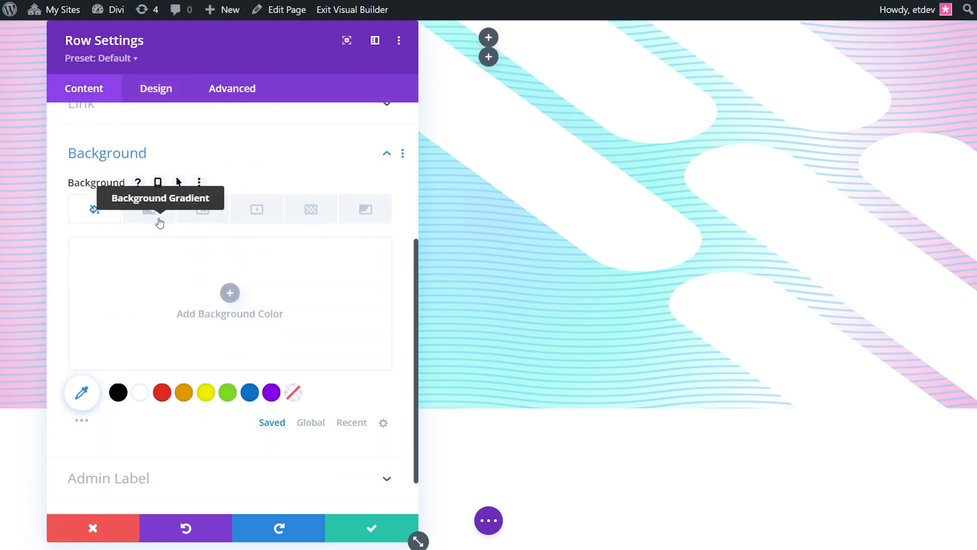
- Give the row a gradient from light blue #7fc… through a transparent 40% stop to magenta, with a curved type
{"action": "left_click", "coordinate": [149, 216]}
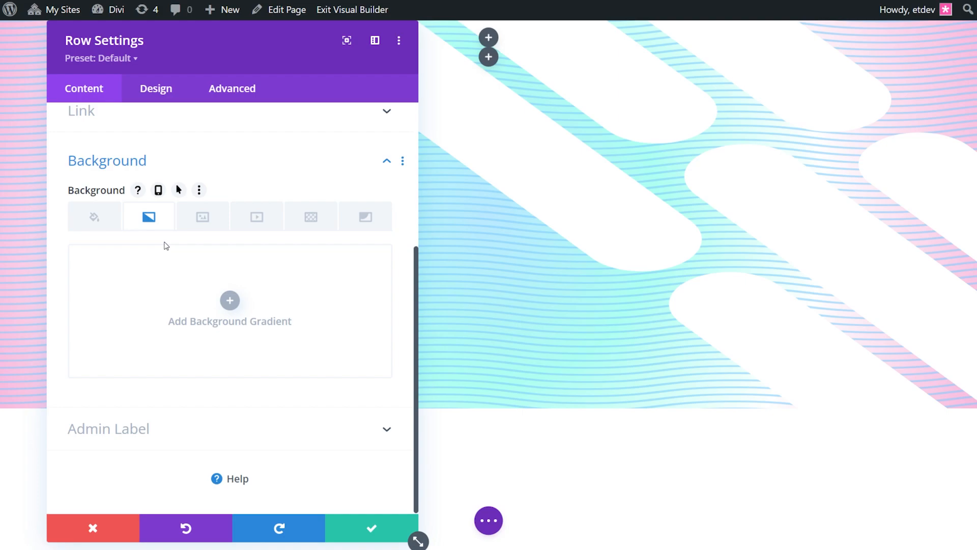
{"action": "mouse_move", "coordinate": [230, 303]}
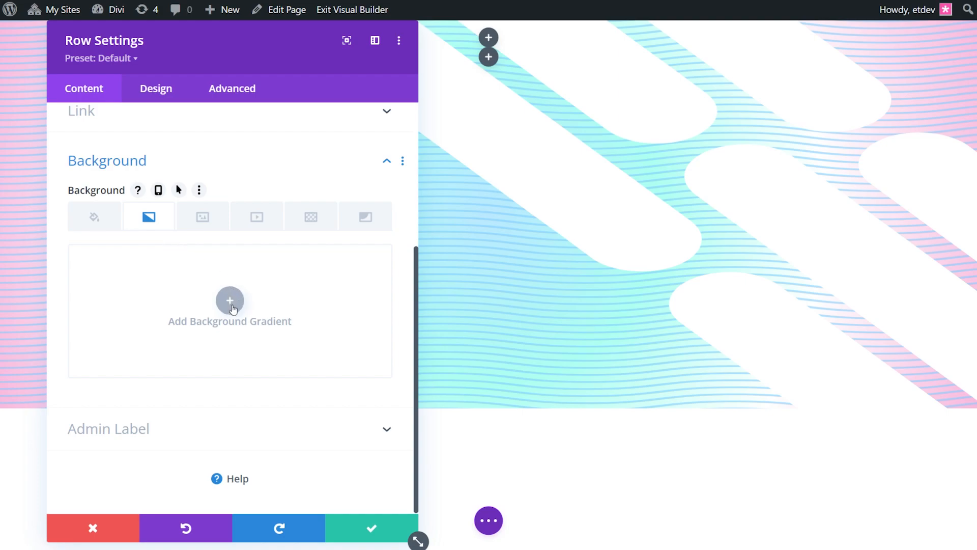
{"action": "left_click", "coordinate": [230, 300]}
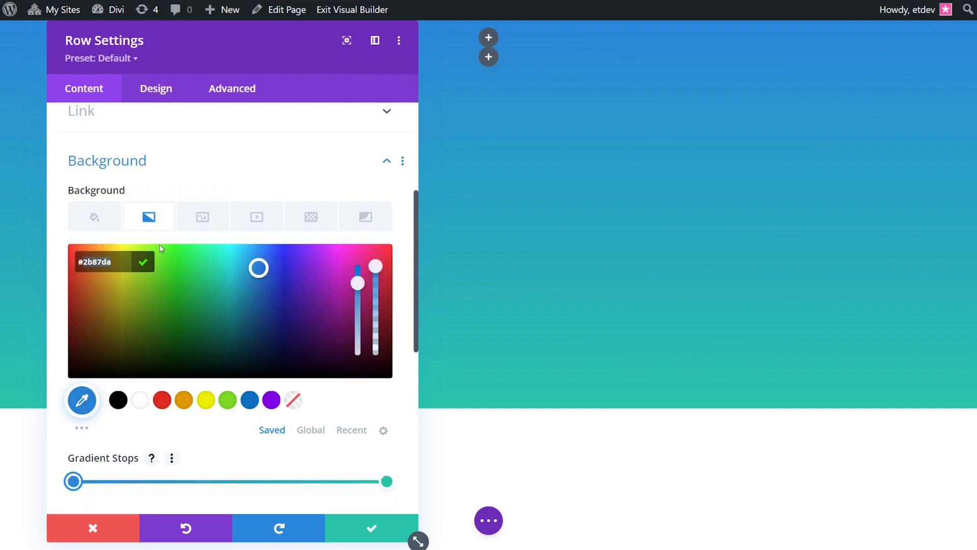
{"action": "type", "text": "7fc"}
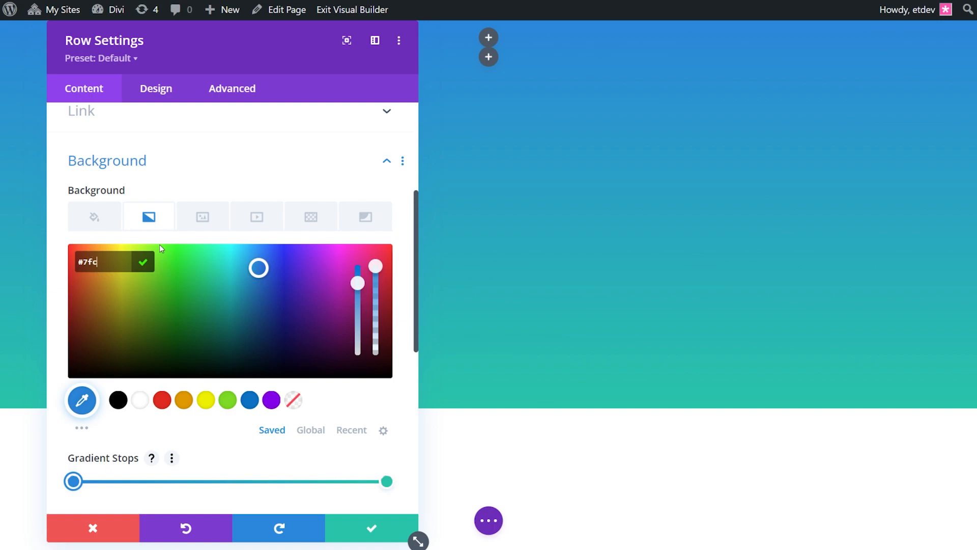
{"action": "left_click", "coordinate": [197, 423]}
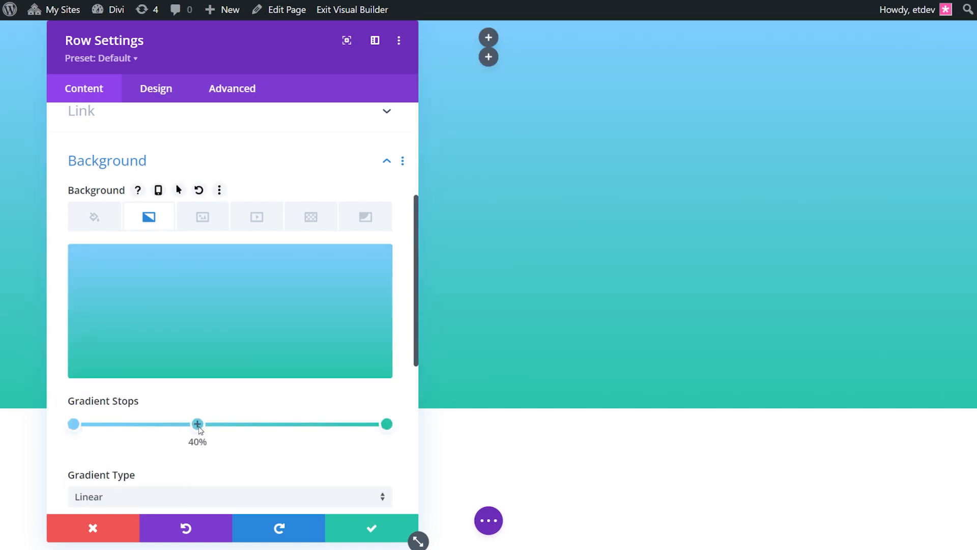
{"action": "left_click", "coordinate": [197, 423]}
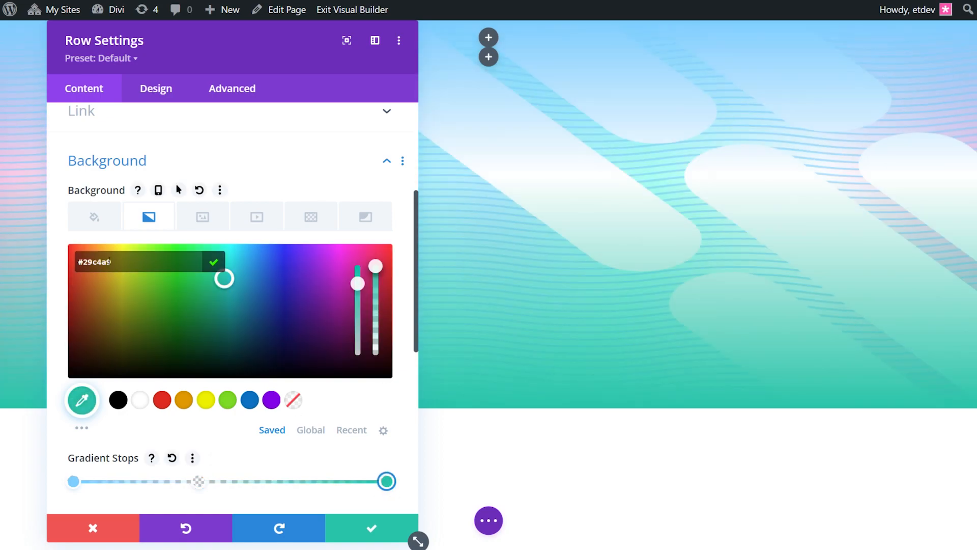
{"action": "type", "text": "#f"}
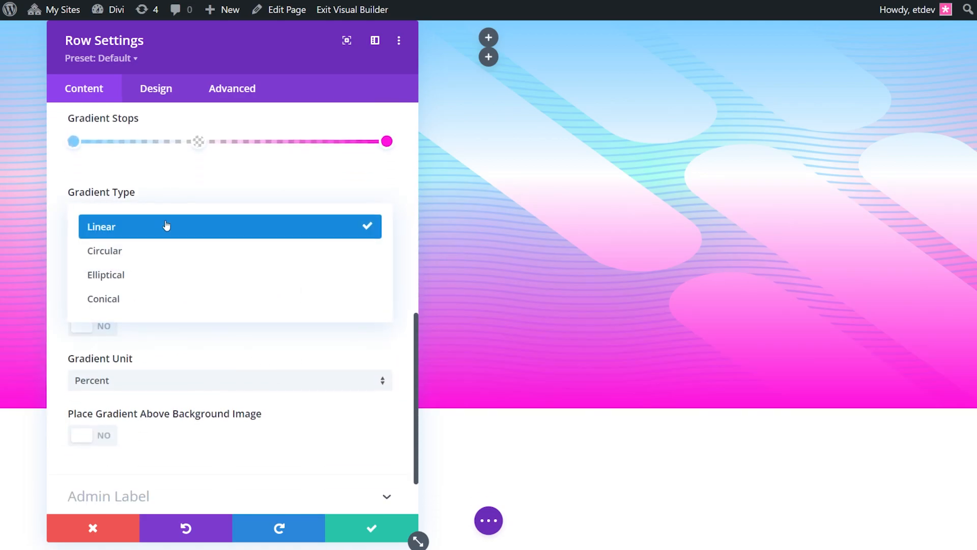
{"action": "left_click", "coordinate": [105, 275]}
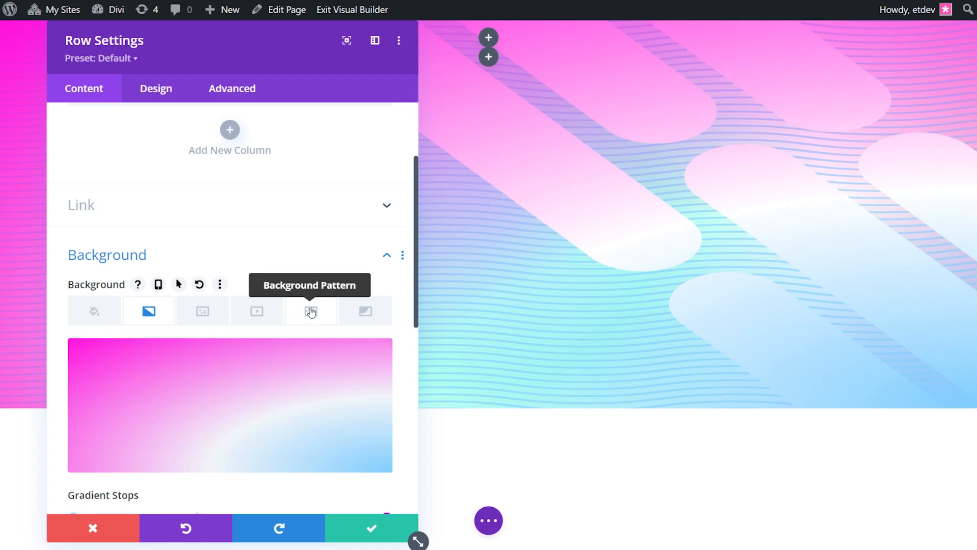
- Overlay a green Confetti pattern on the row, custom sized 45vw wide, with a changed blend mode
{"action": "left_click", "coordinate": [311, 312]}
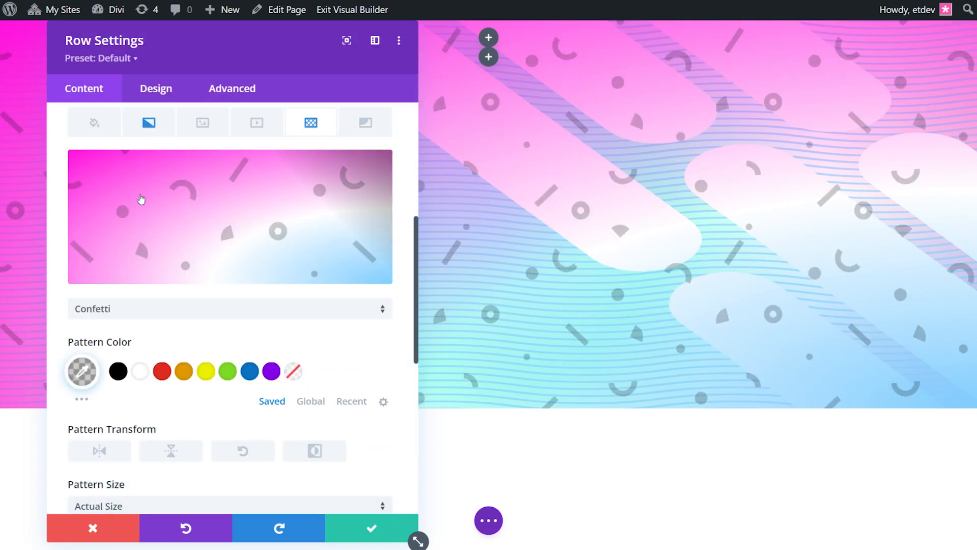
{"action": "left_click", "coordinate": [81, 371]}
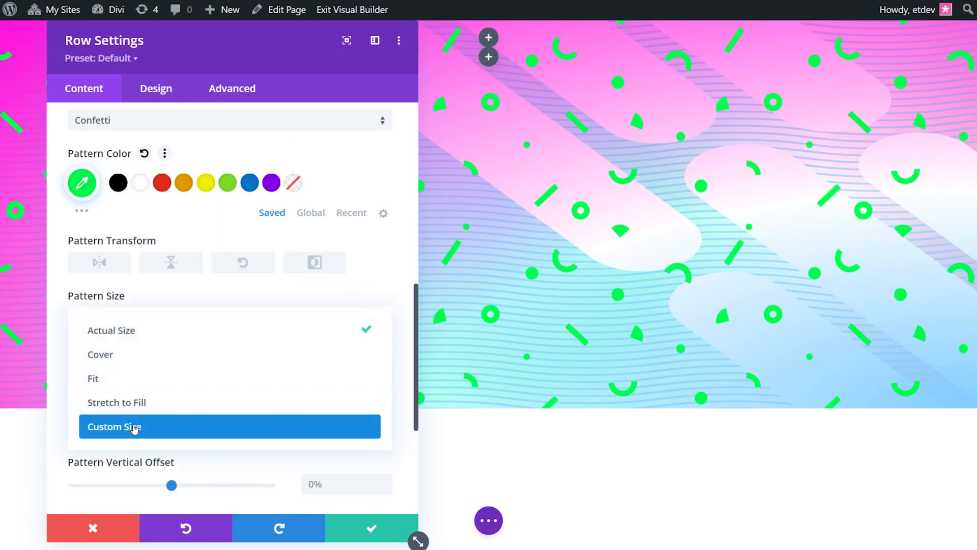
{"action": "left_click", "coordinate": [114, 427]}
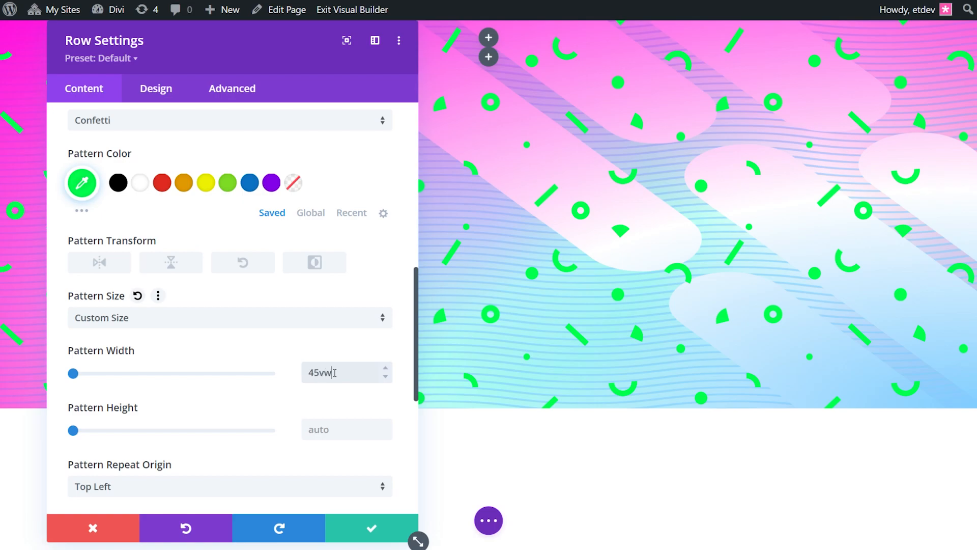
{"action": "scroll", "scroll_direction": "down", "scroll_amount": 3}
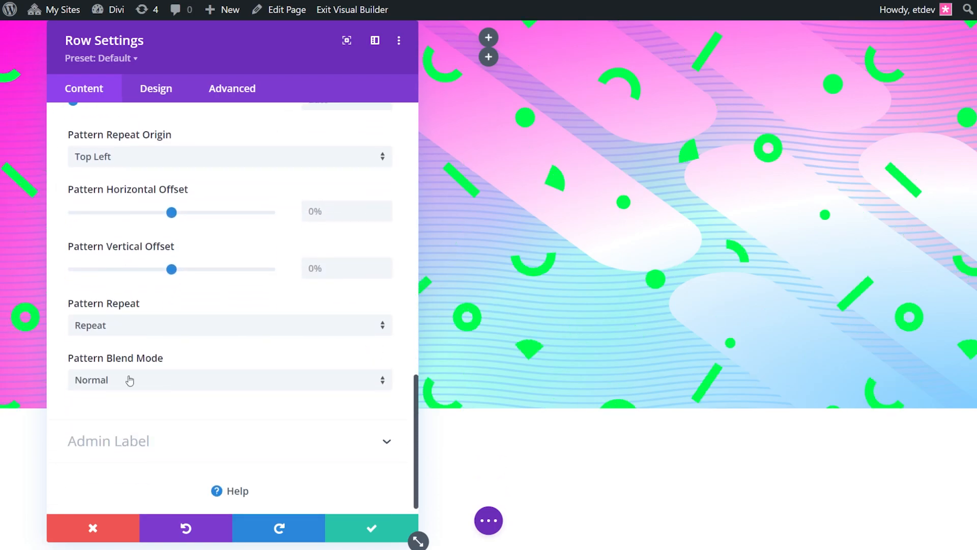
{"action": "left_click", "coordinate": [230, 379]}
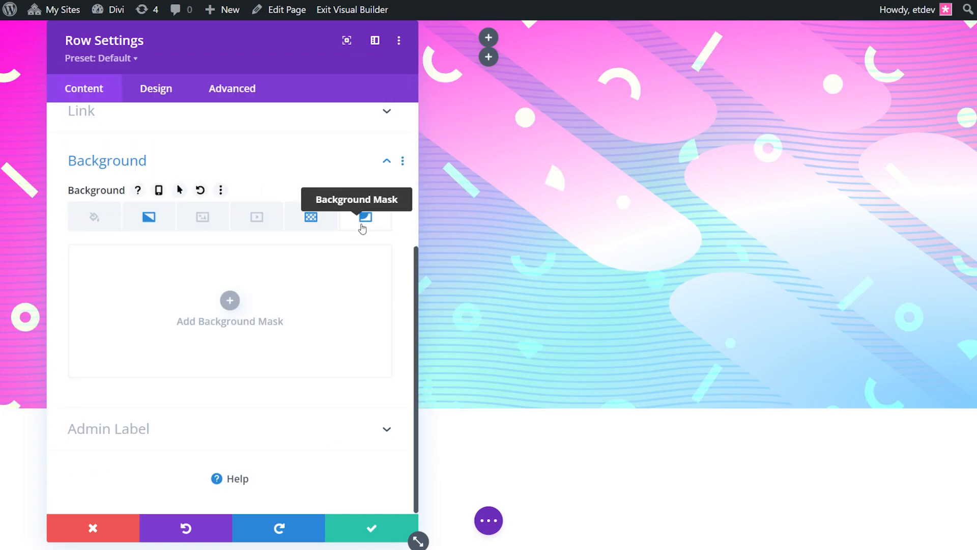
- Apply a white Diagonal Pills background mask to the row, flipped horizontally
{"action": "left_click", "coordinate": [364, 215]}
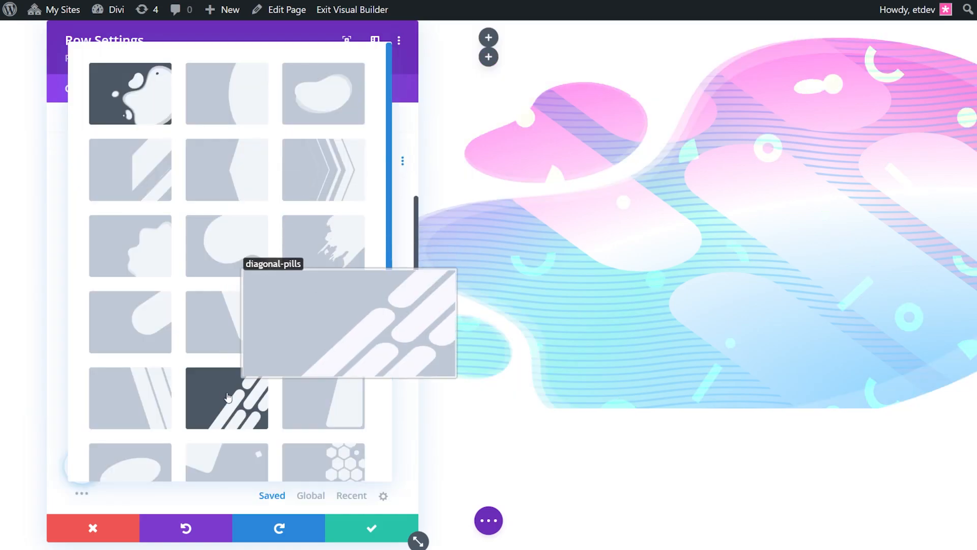
{"action": "left_click", "coordinate": [228, 400]}
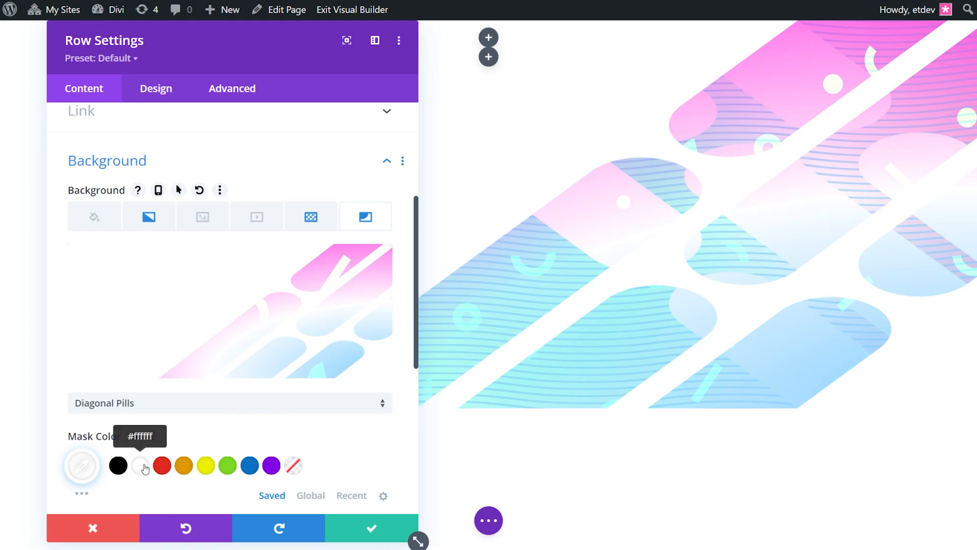
{"action": "scroll", "scroll_direction": "down", "scroll_amount": 3}
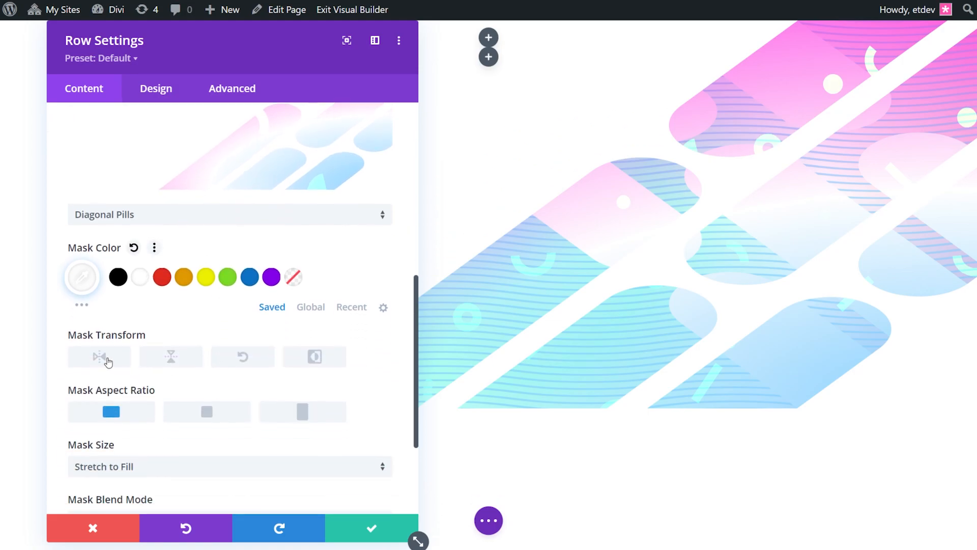
{"action": "left_click", "coordinate": [314, 356]}
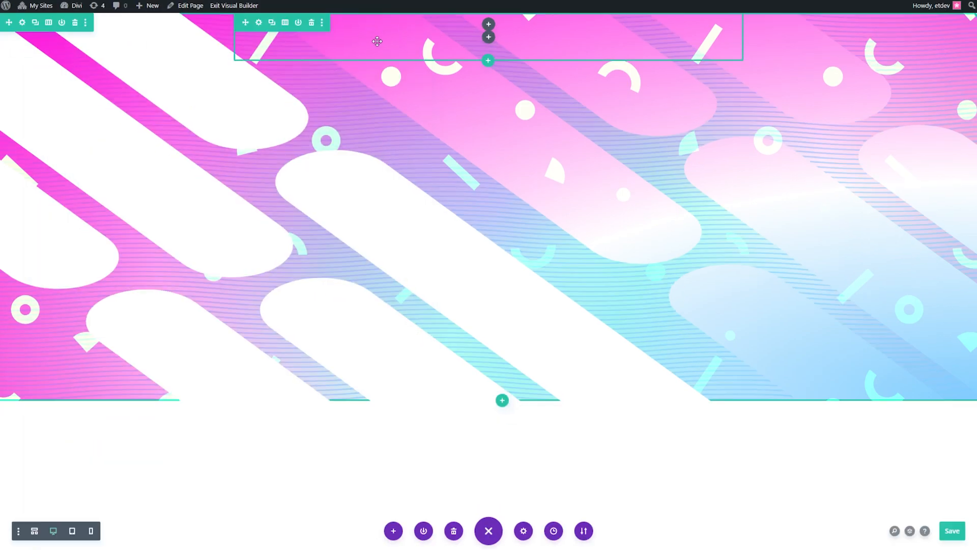
{"action": "mouse_move", "coordinate": [382, 36]}
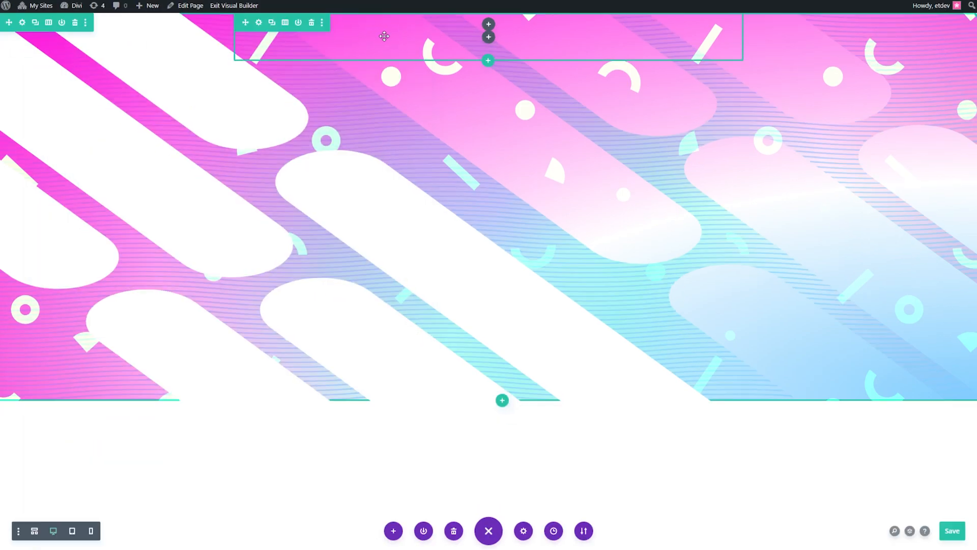
{"action": "mouse_move", "coordinate": [488, 37]}
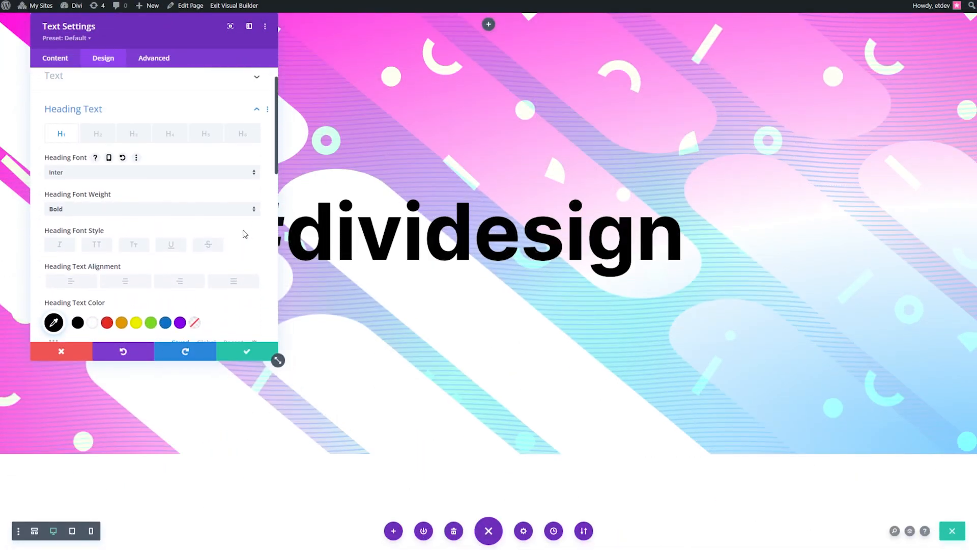
- Style the #dividesign heading in bold Inter and save the Text module
{"action": "left_click", "coordinate": [61, 350]}
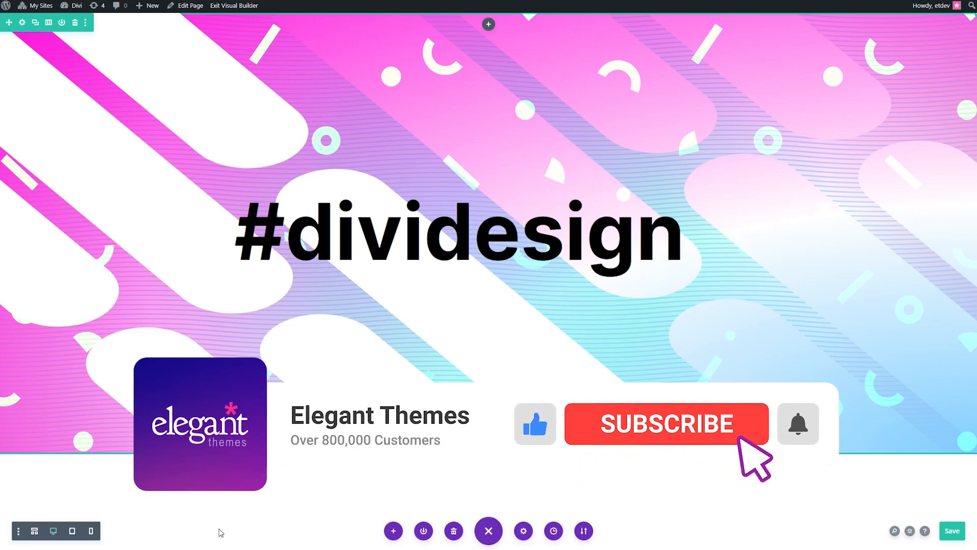
{"action": "left_click", "coordinate": [666, 423]}
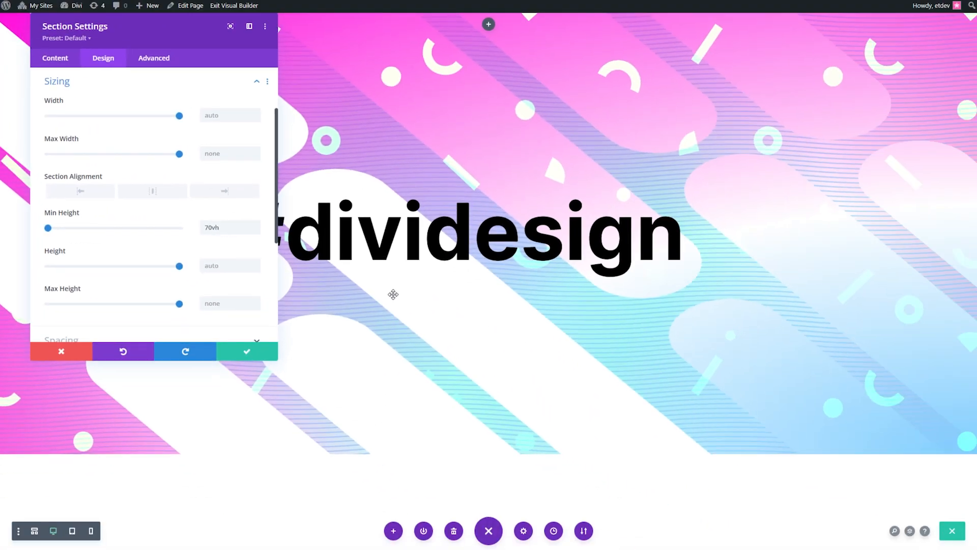
- Set the section's Min Height to 70vh and save the section settings
{"action": "left_click", "coordinate": [226, 227]}
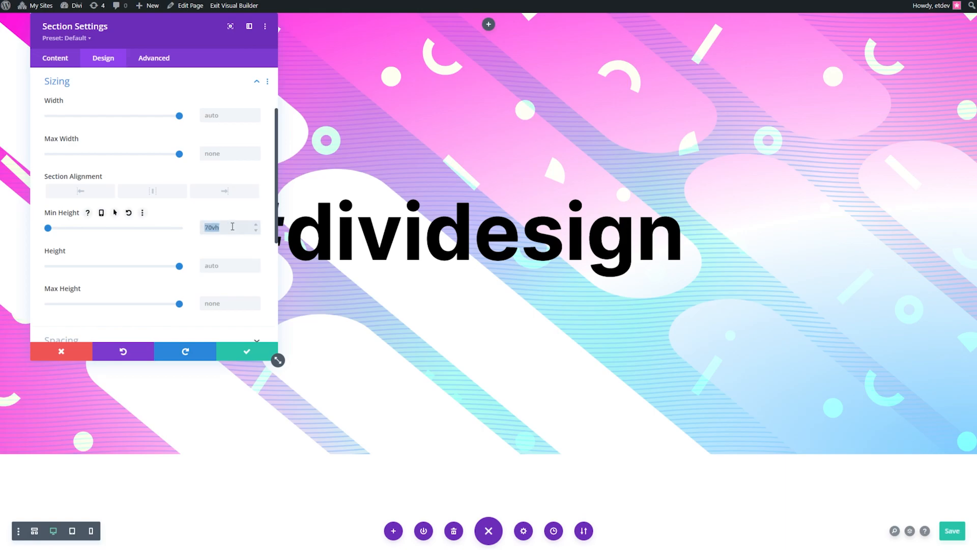
{"action": "left_click", "coordinate": [246, 351]}
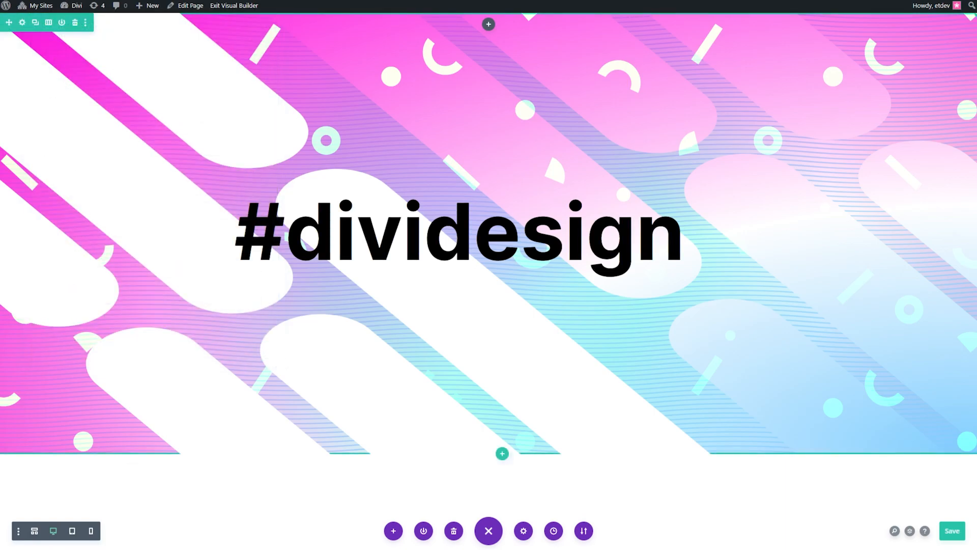